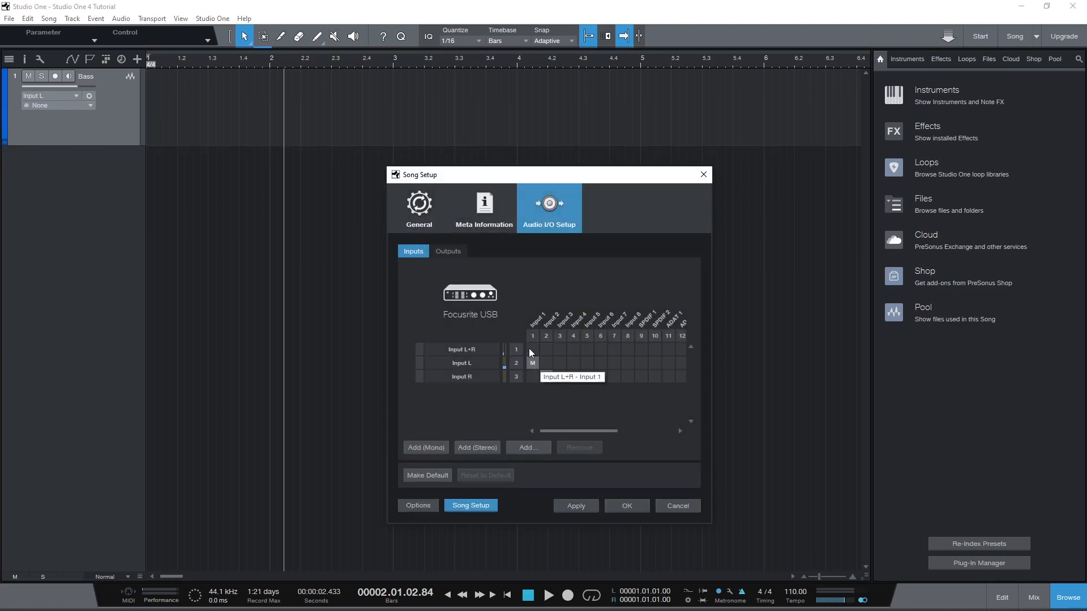
Step: Make the current input setup the default for new songs and delete the recorded bass clip
left_click(428, 475)
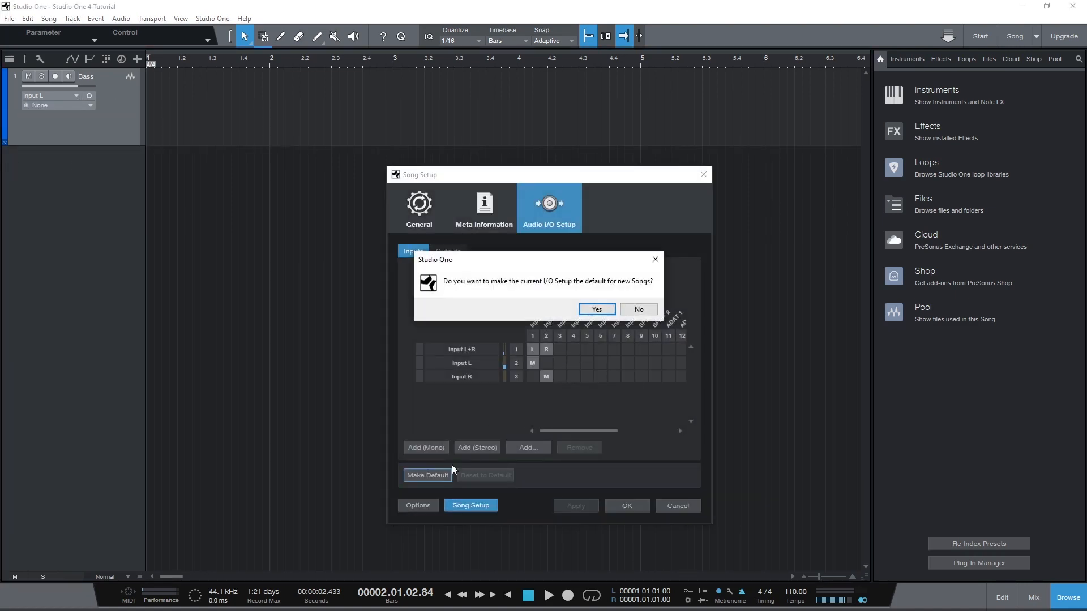
left_click(597, 309)
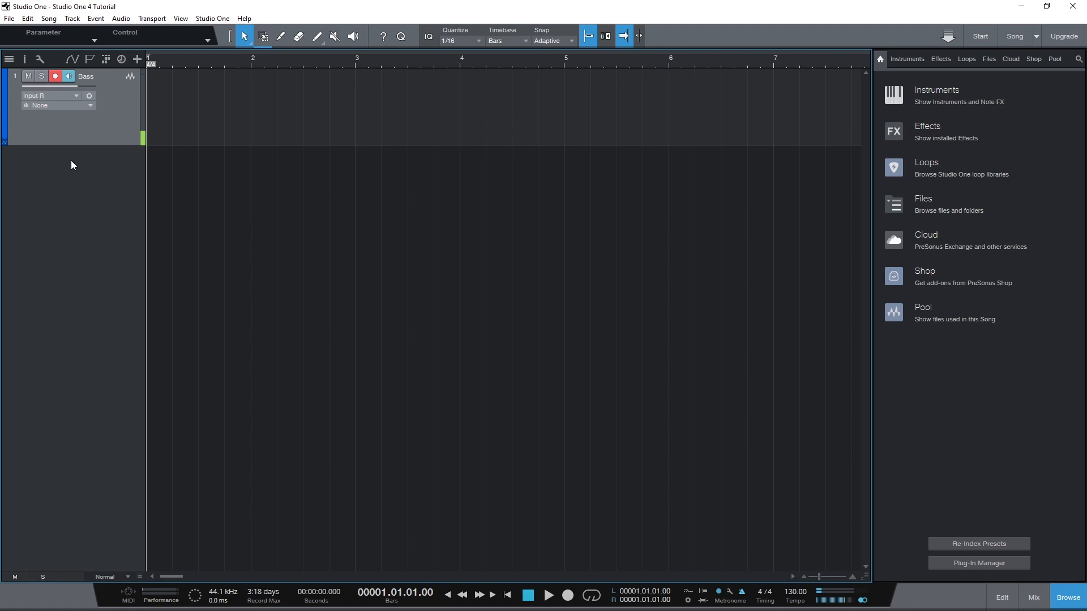
left_click(36, 77)
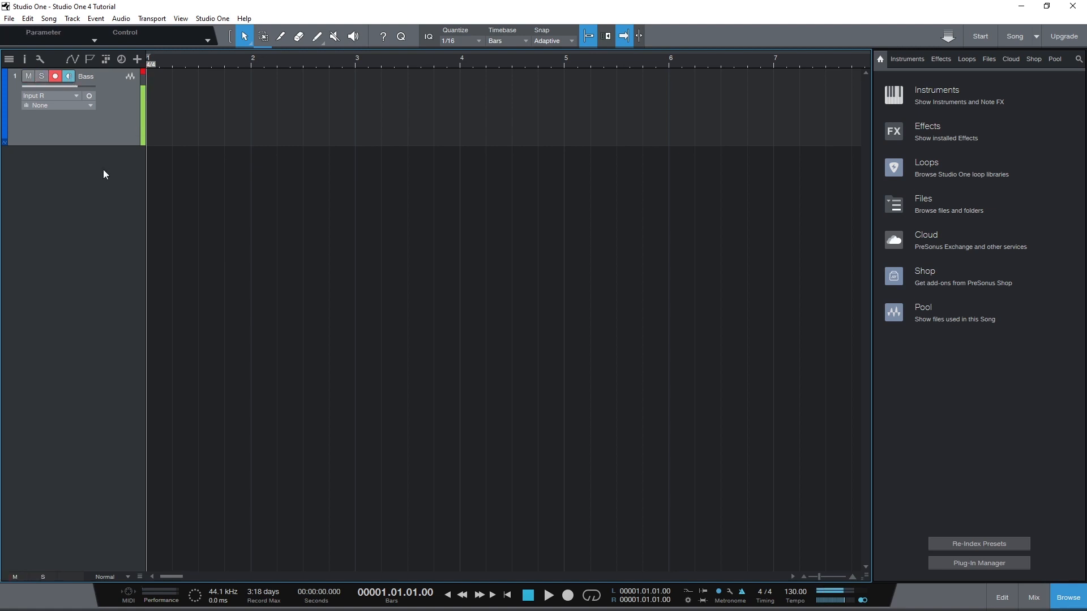
right_click(277, 107)
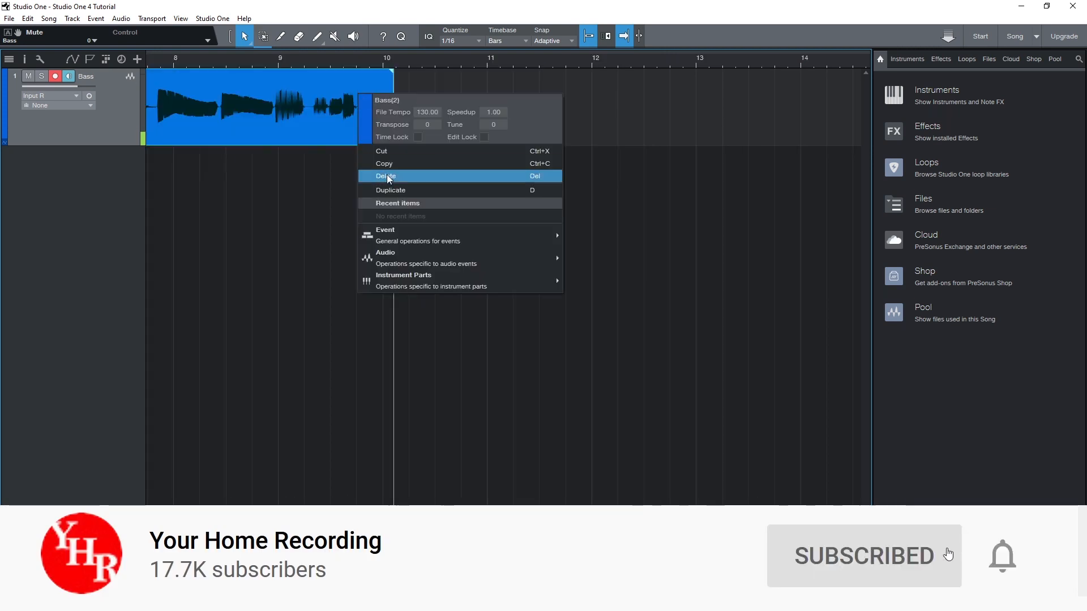
left_click(386, 176)
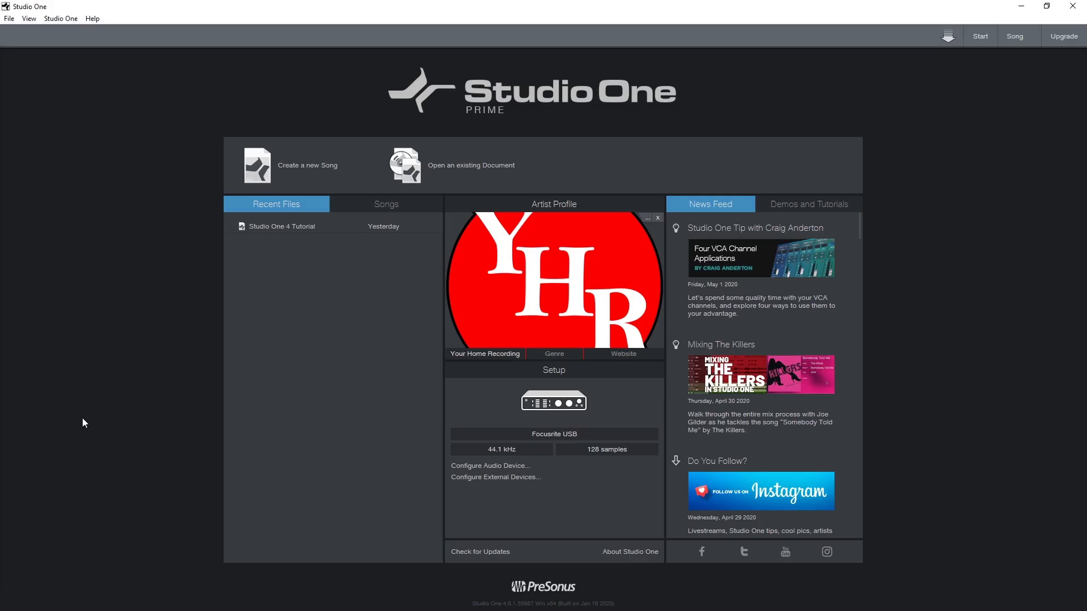
mouse_move(217, 252)
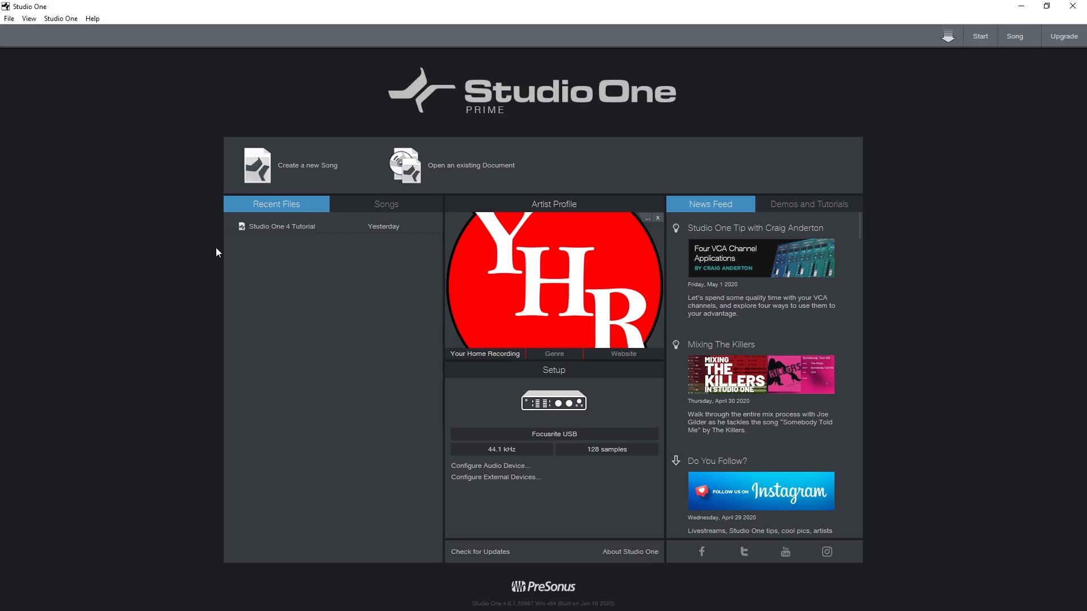
Step: Open 'Studio One 4 Tutorial' from Recent Files and show the add-track menu
double_click(282, 226)
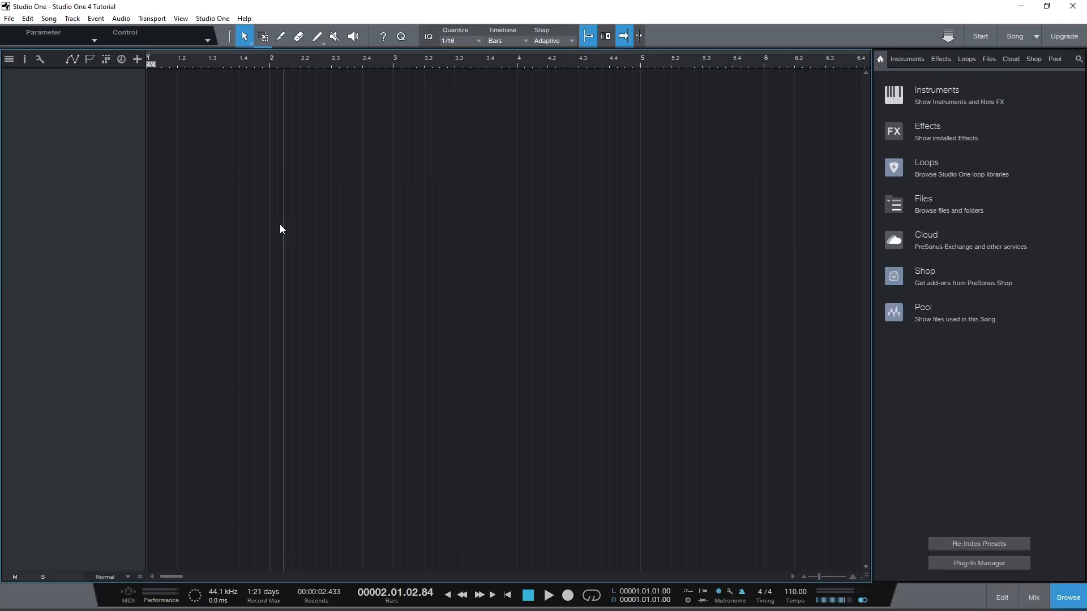
mouse_move(234, 209)
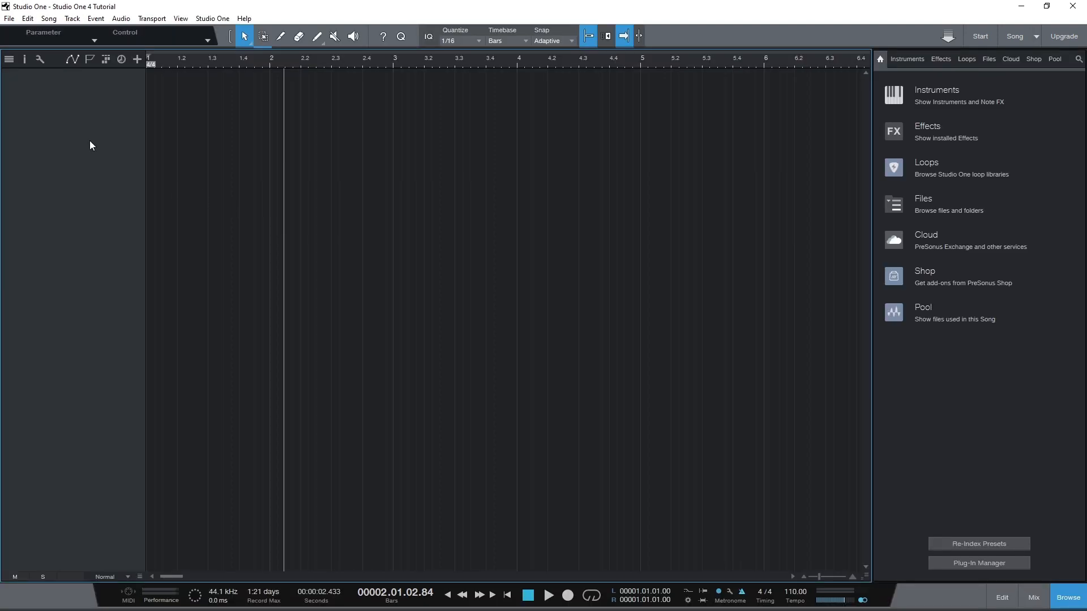
right_click(92, 146)
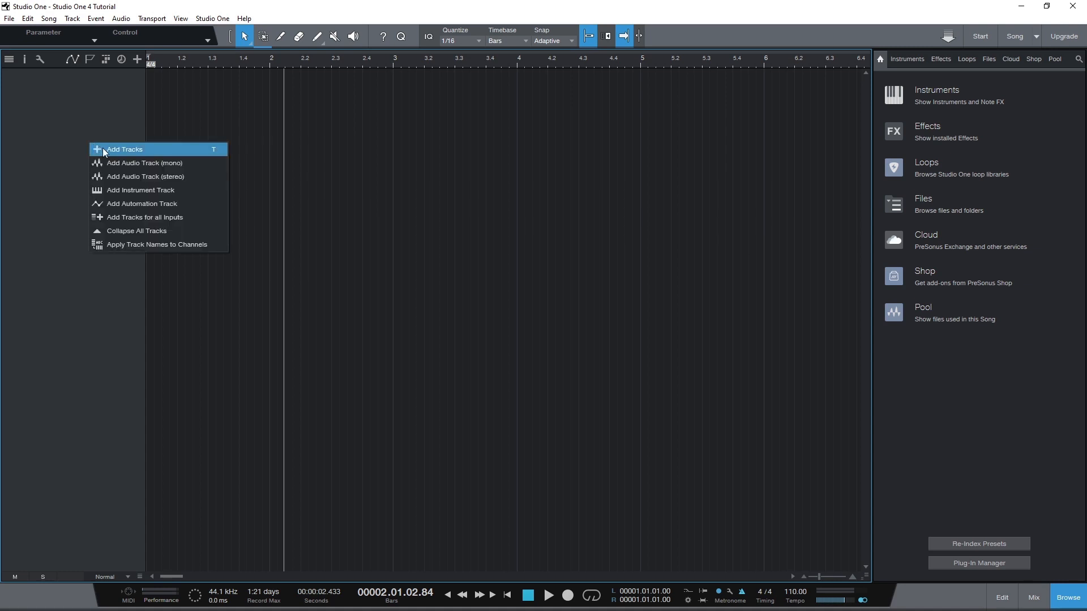
mouse_move(119, 166)
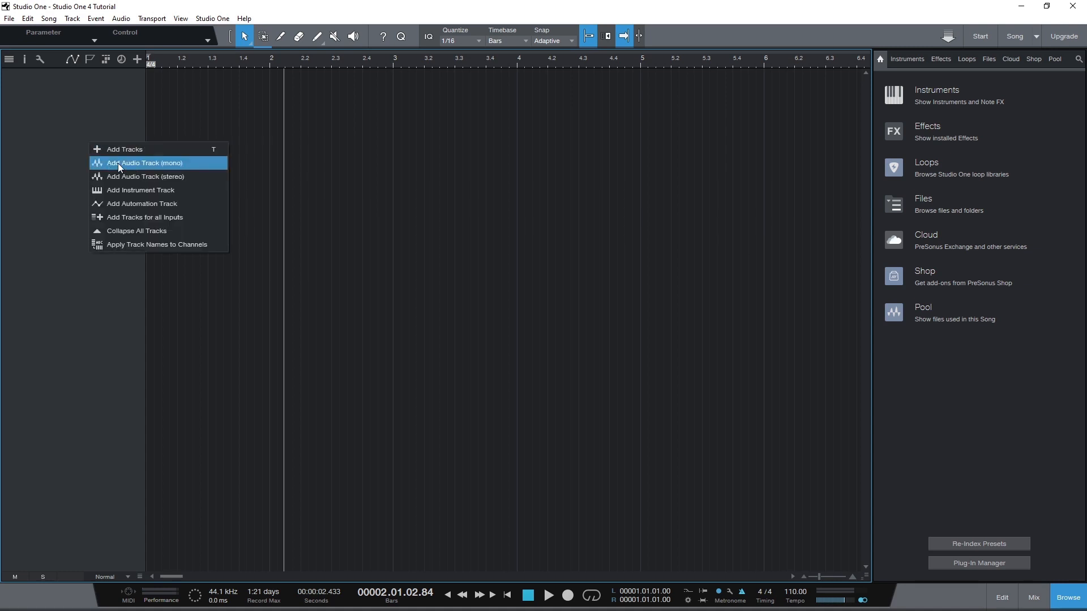
mouse_move(113, 176)
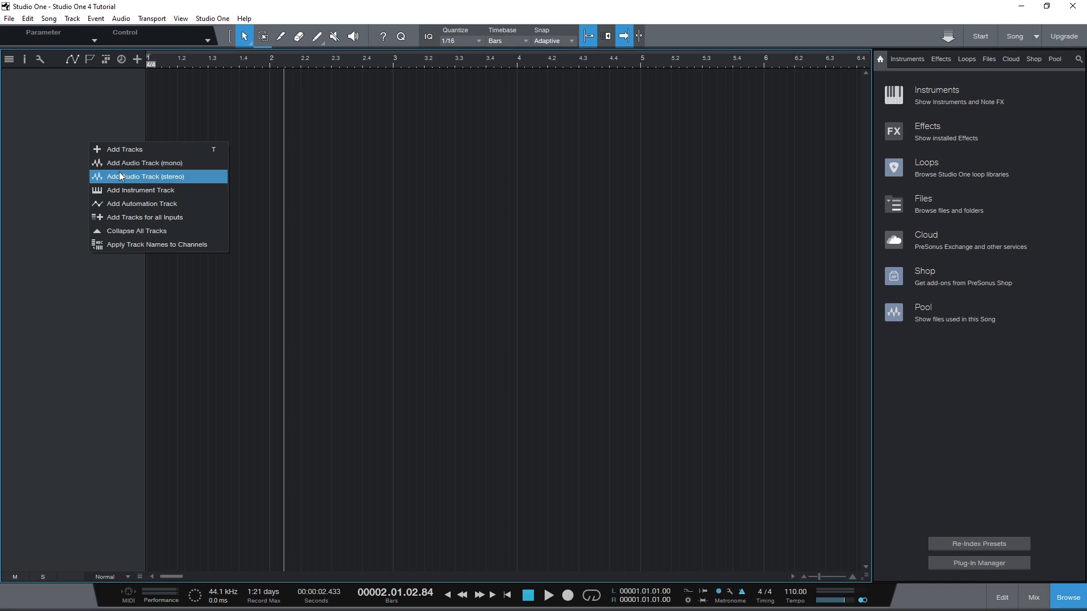
mouse_move(126, 167)
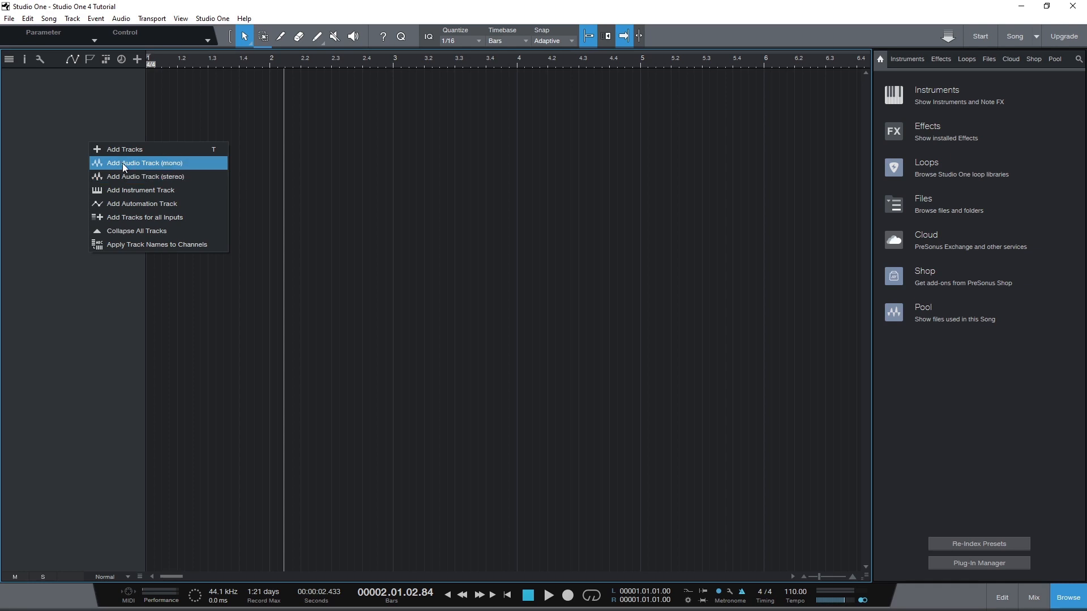
Step: Add a mono audio track, rename it 'Bass', and show its input choices
left_click(126, 163)
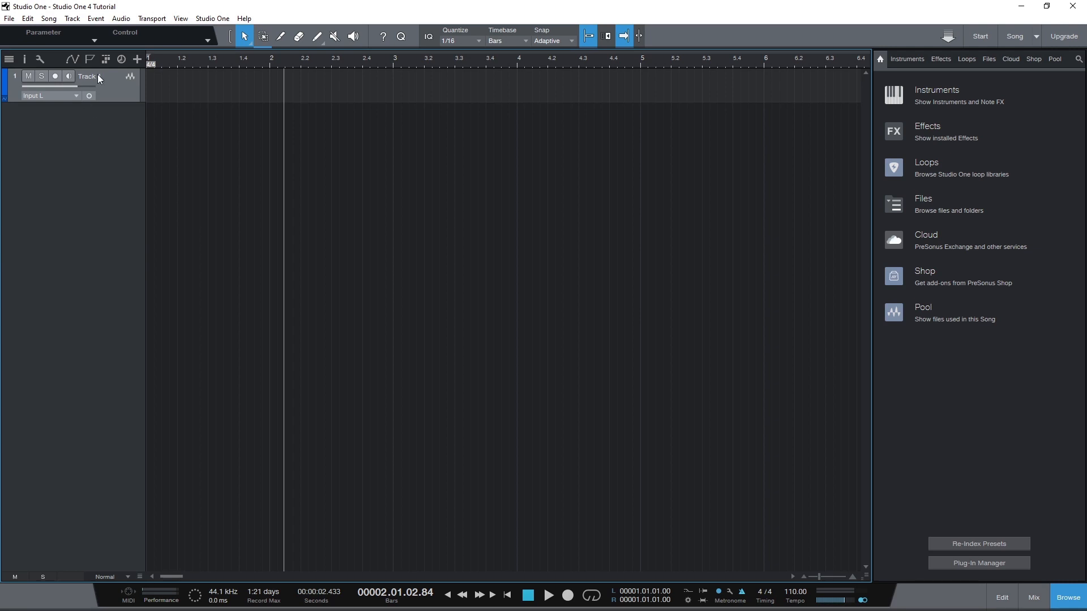
double_click(87, 76)
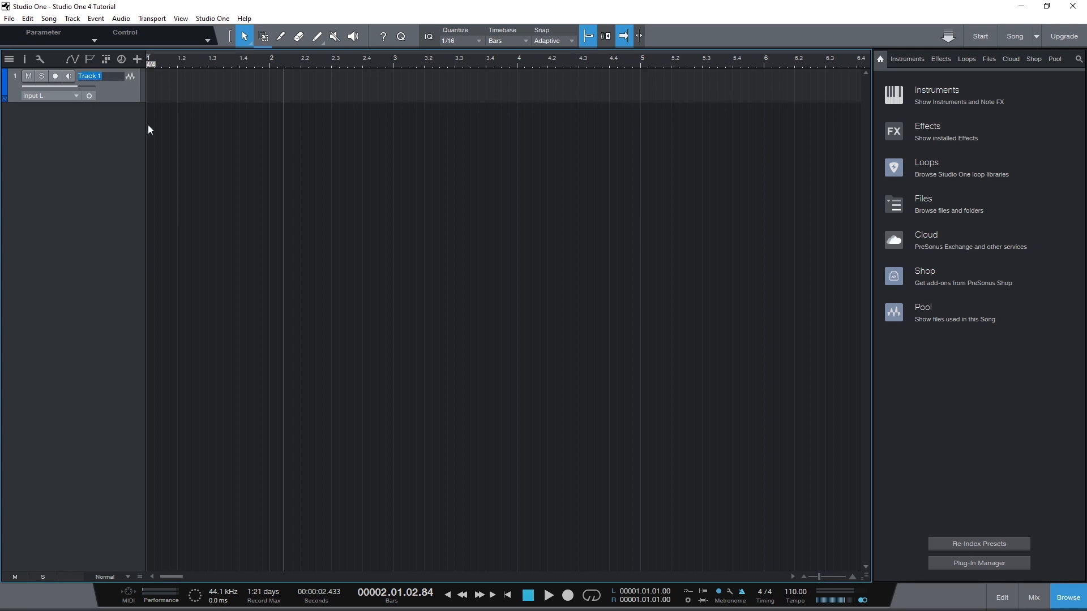
type("Bass")
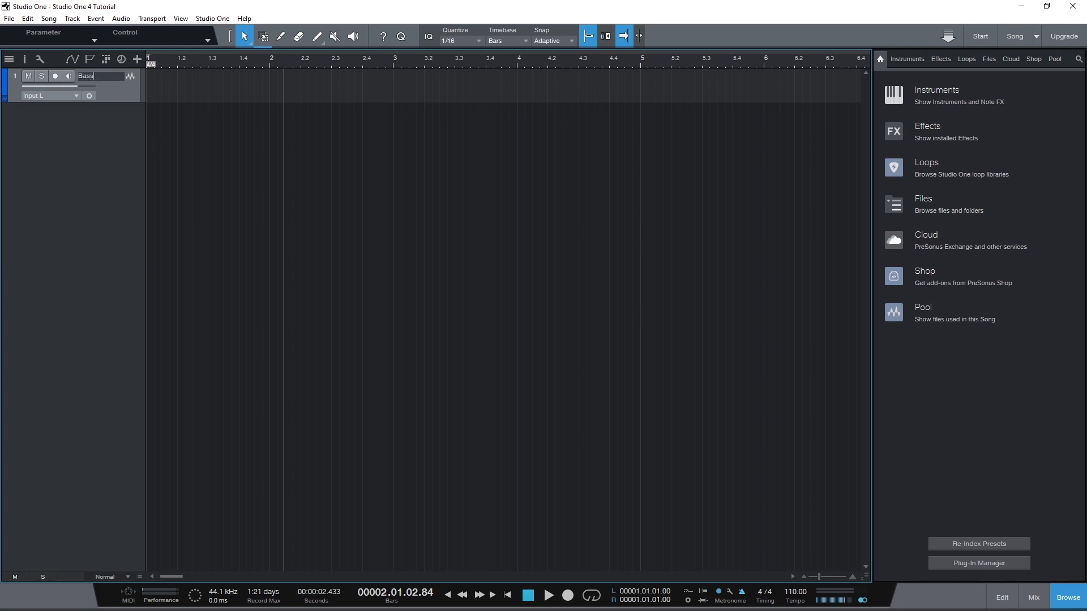
left_click(119, 105)
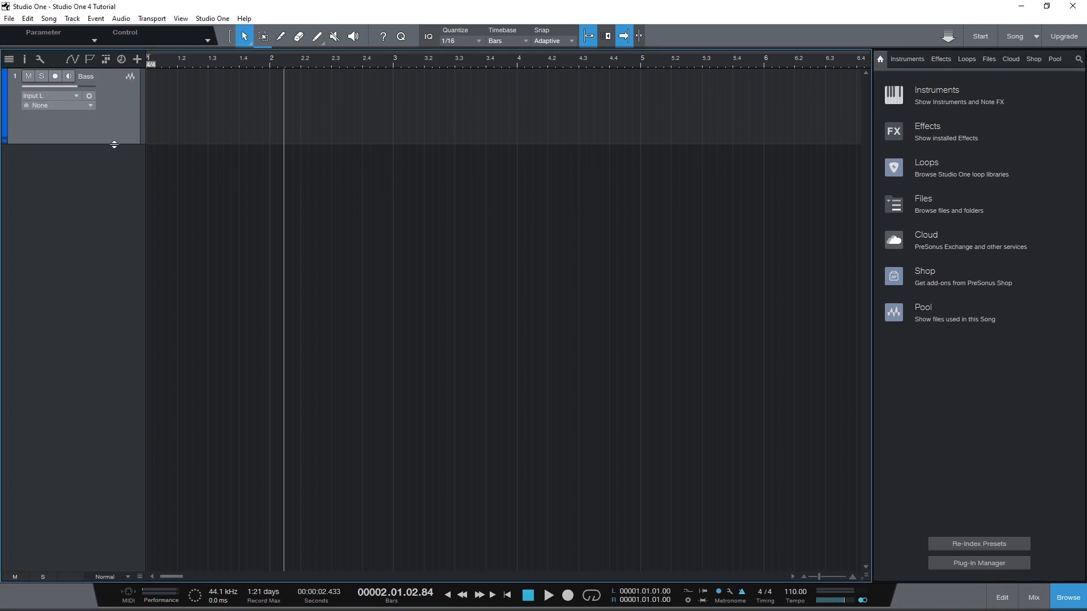
left_click(77, 96)
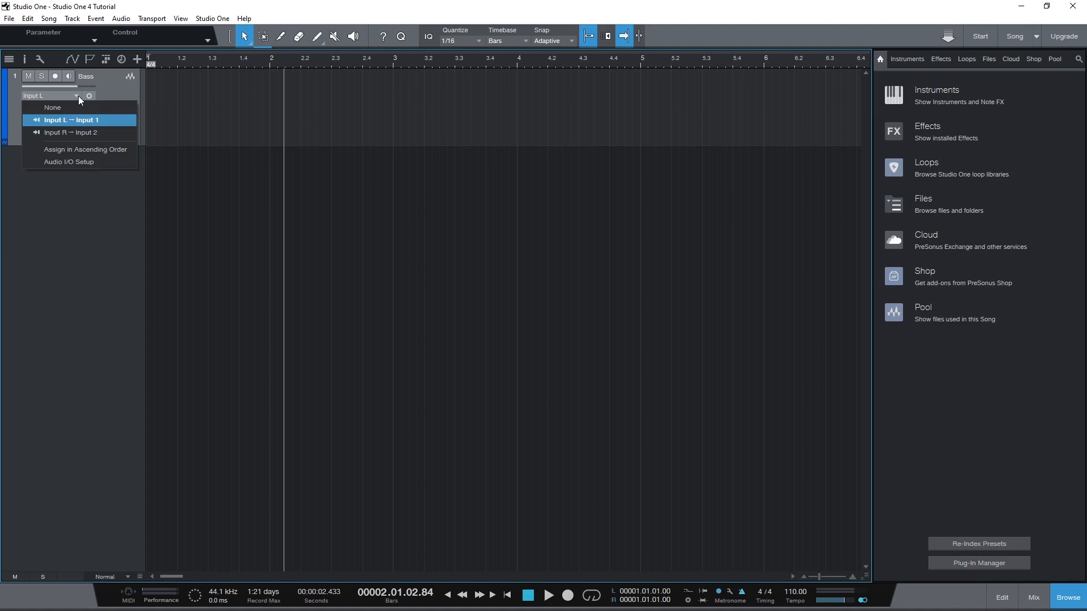
mouse_move(77, 166)
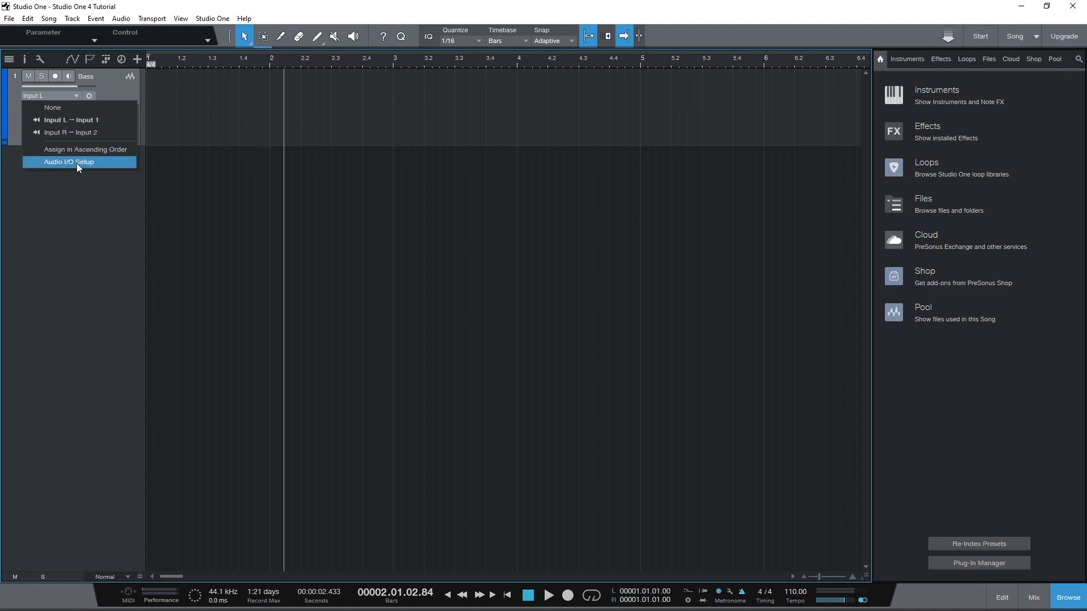
Step: Route Input L to interface input 1 and Input R to input 2, saved as default
left_click(68, 162)
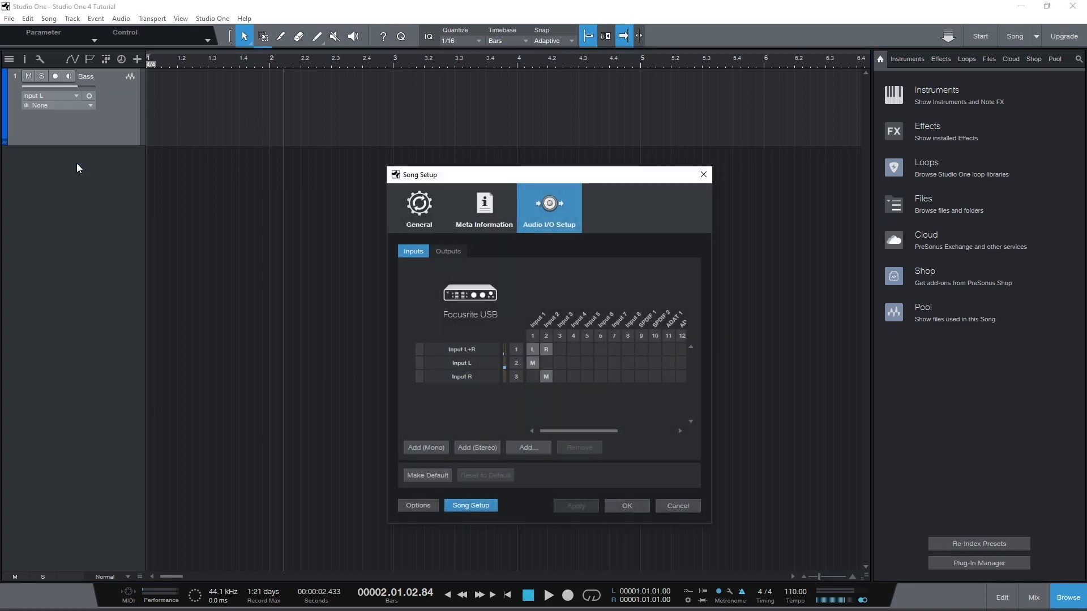
mouse_move(13, 179)
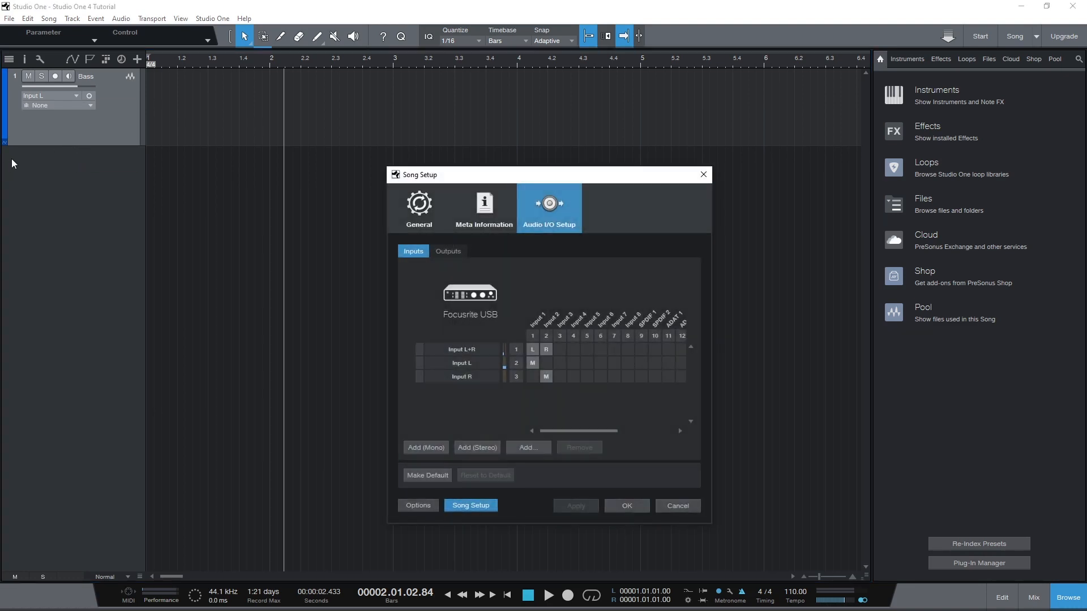
mouse_move(21, 183)
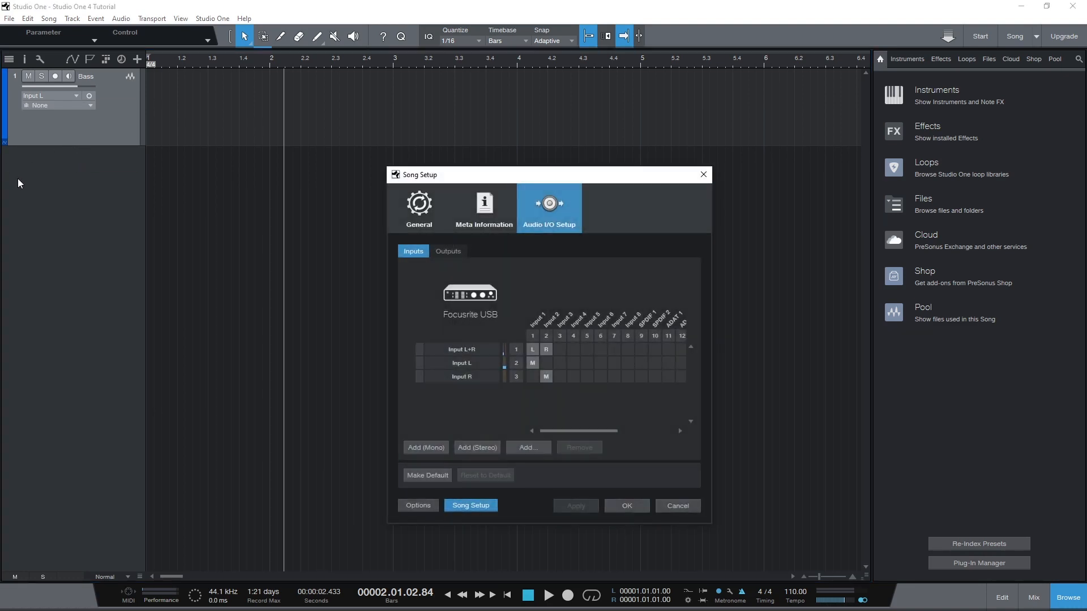
mouse_move(458, 316)
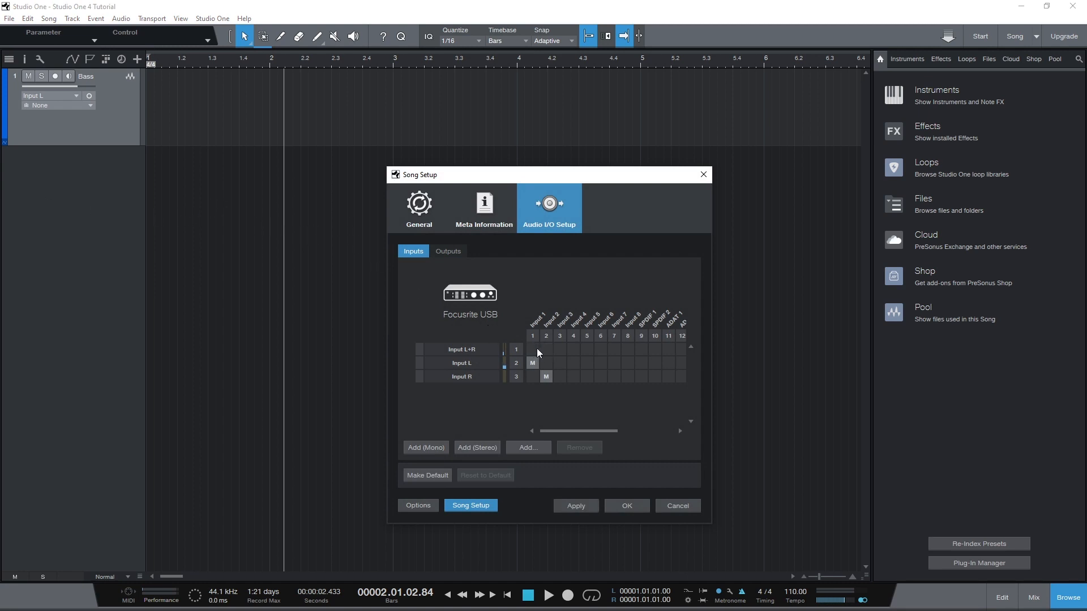
left_click(532, 349)
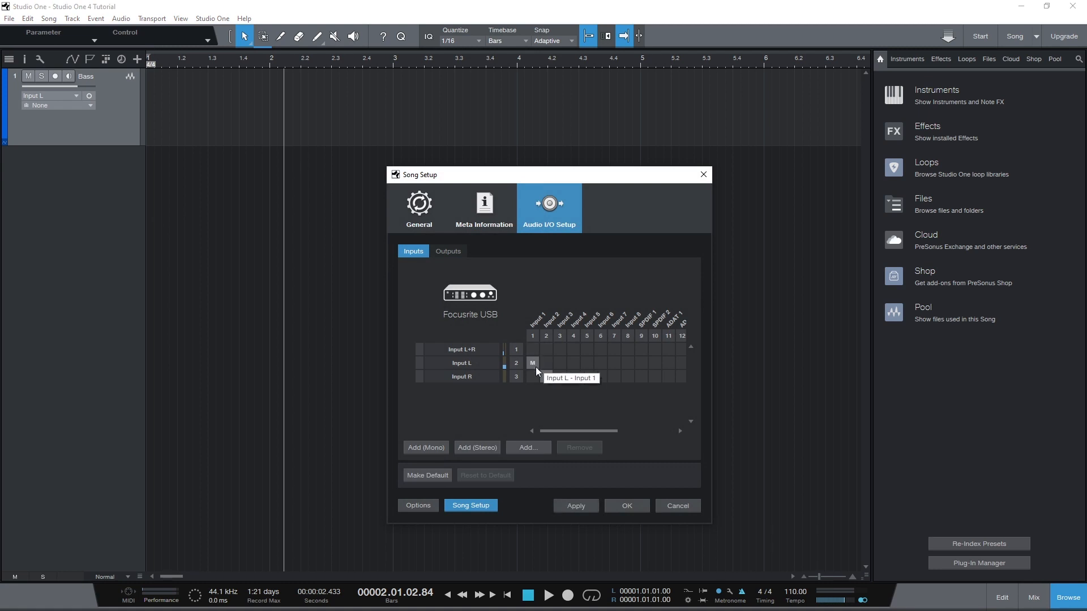
mouse_move(532, 349)
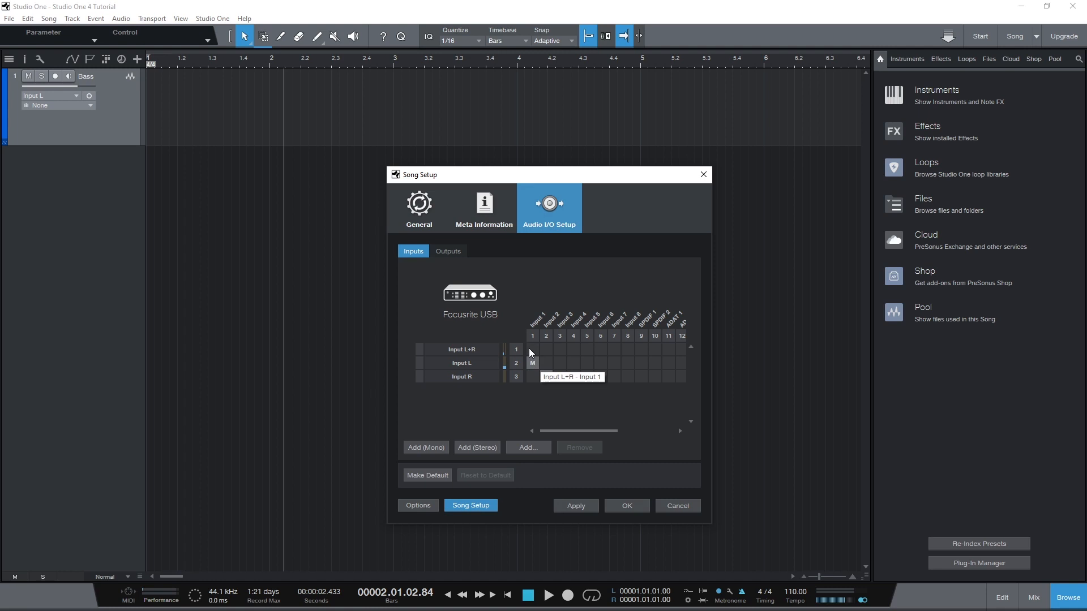
left_click(533, 349)
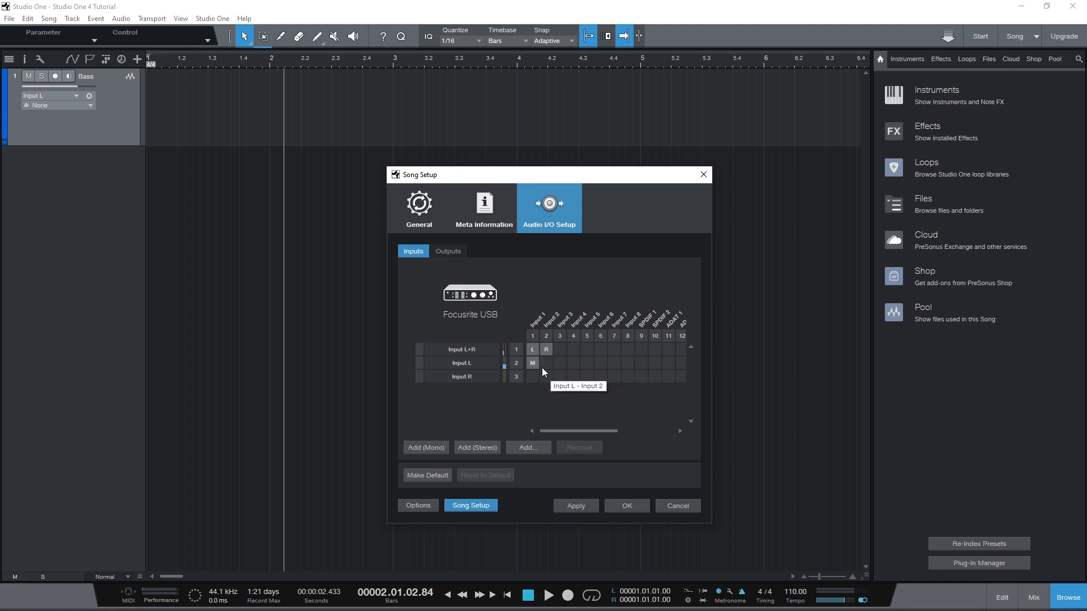
left_click(546, 376)
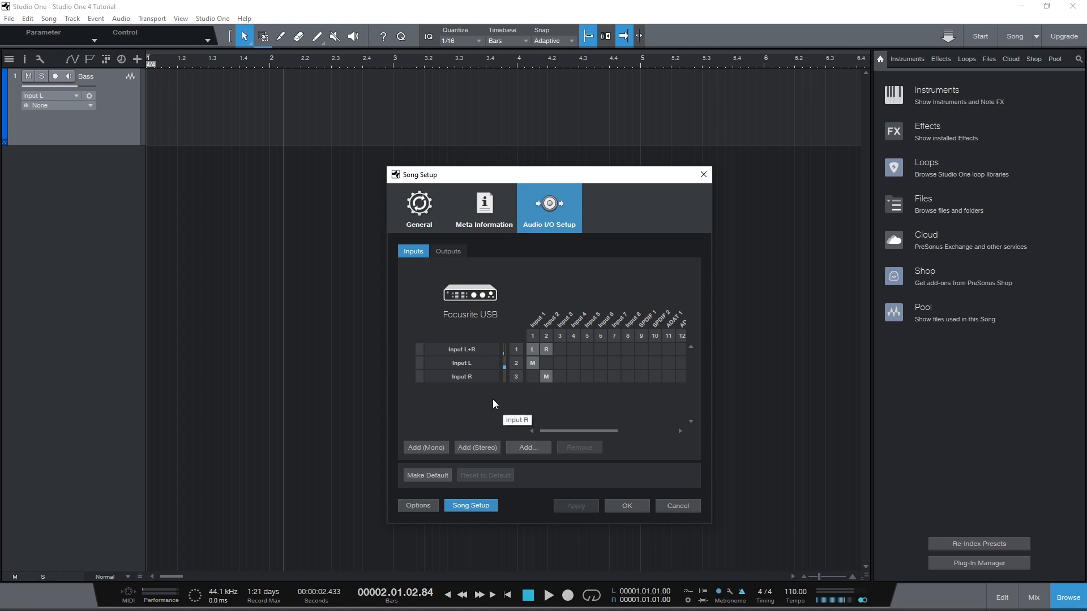
mouse_move(492, 408)
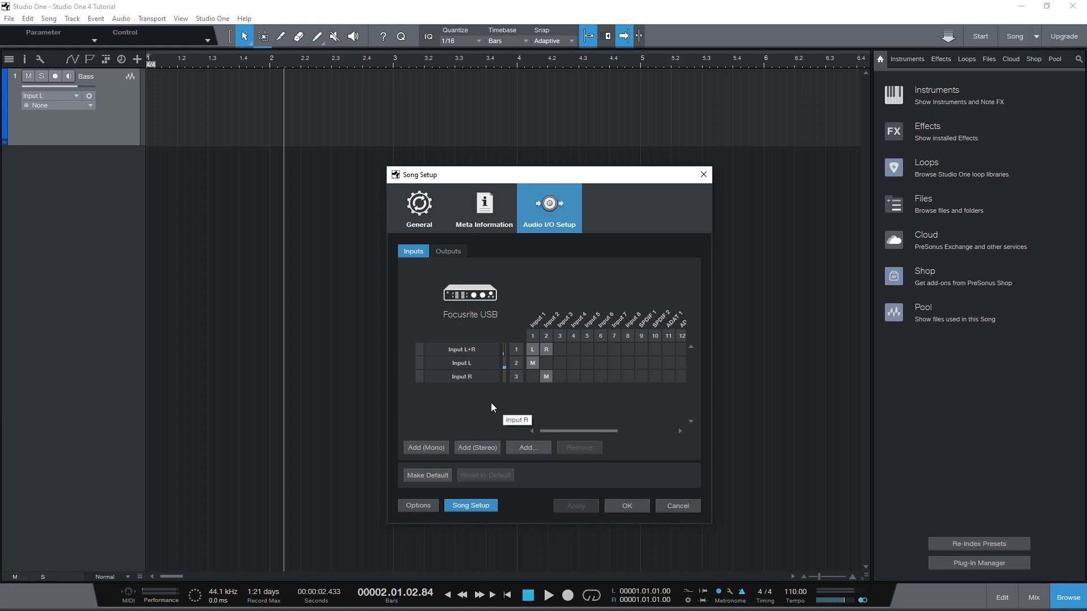
mouse_move(446, 475)
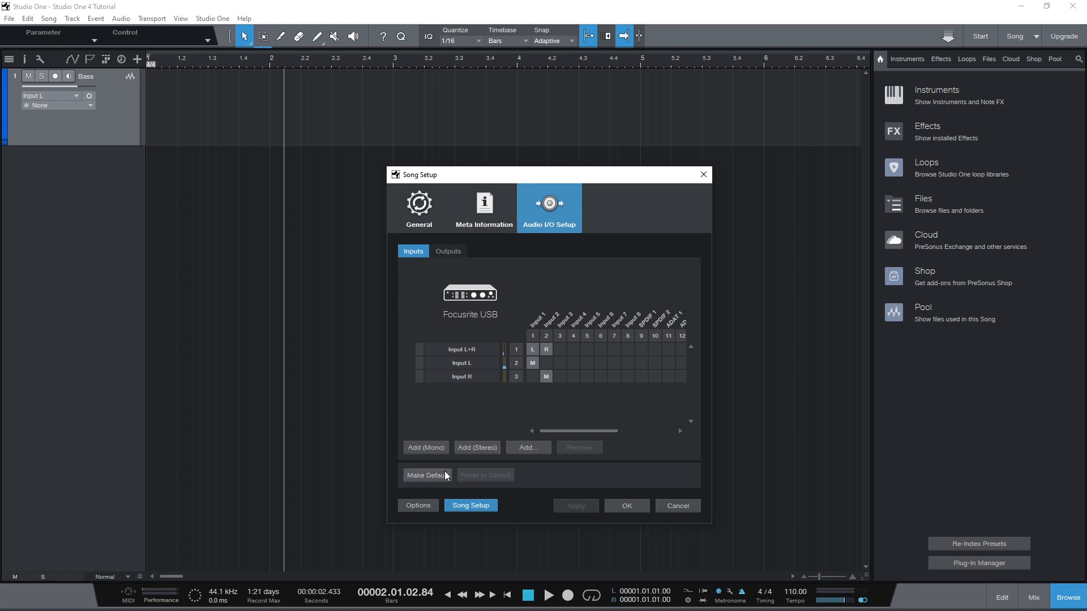
left_click(428, 475)
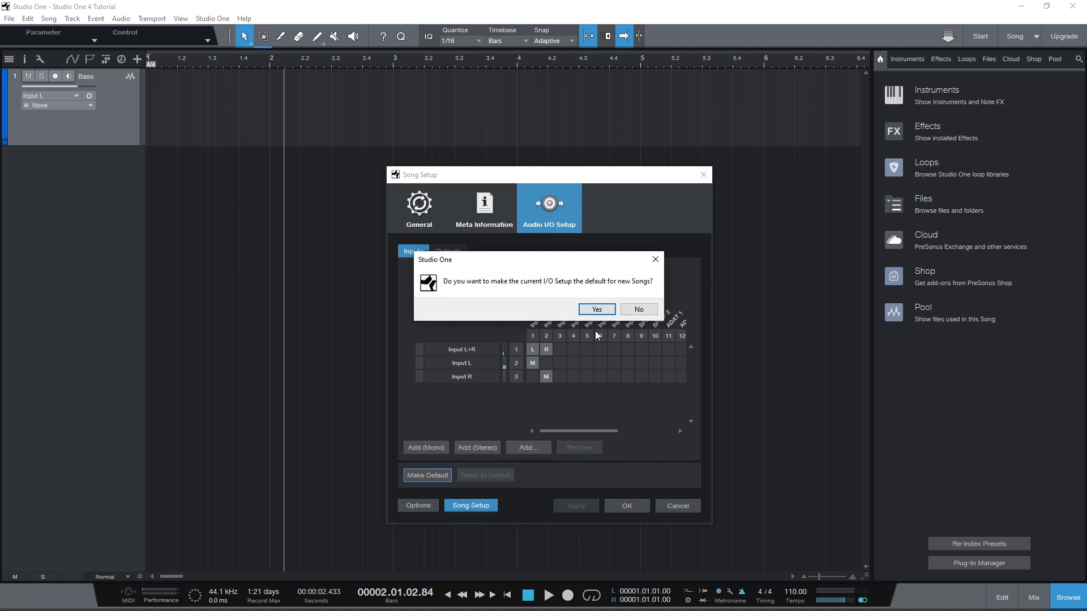
left_click(597, 310)
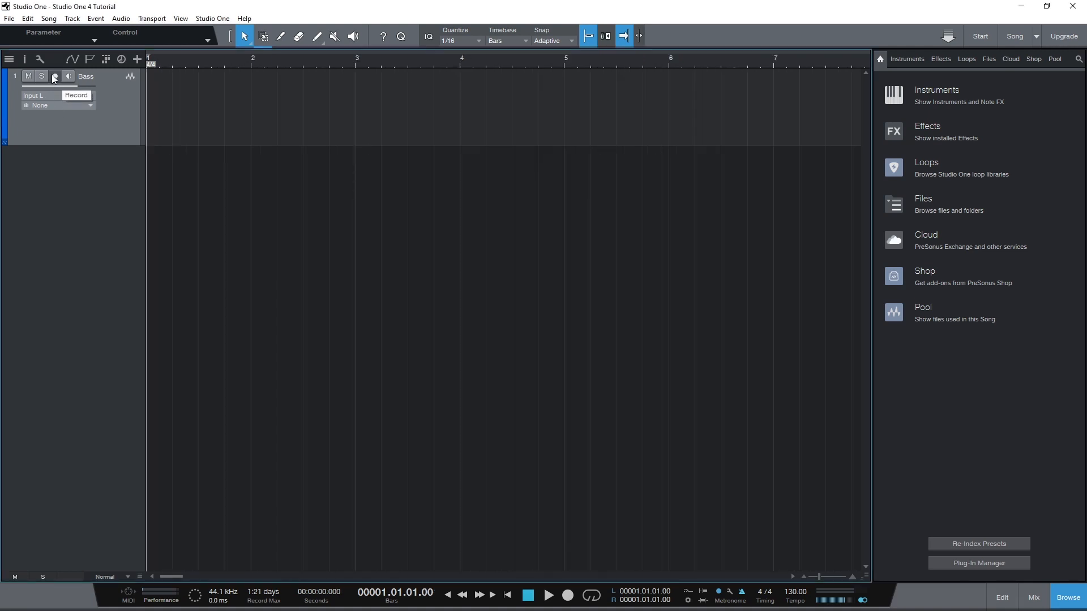
Step: Arm the Bass track for recording
left_click(57, 105)
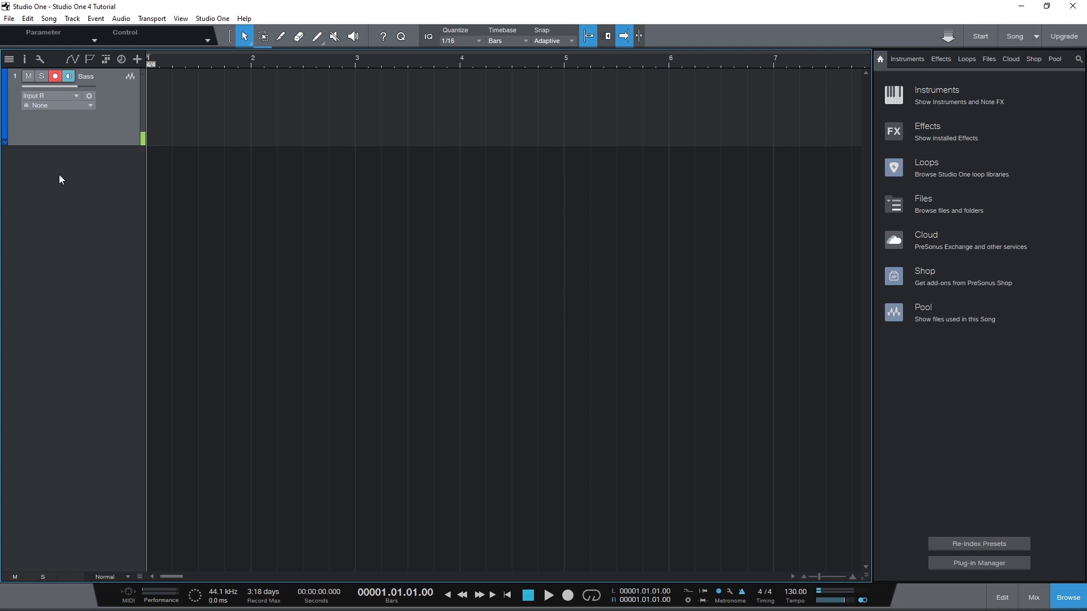
mouse_move(72, 164)
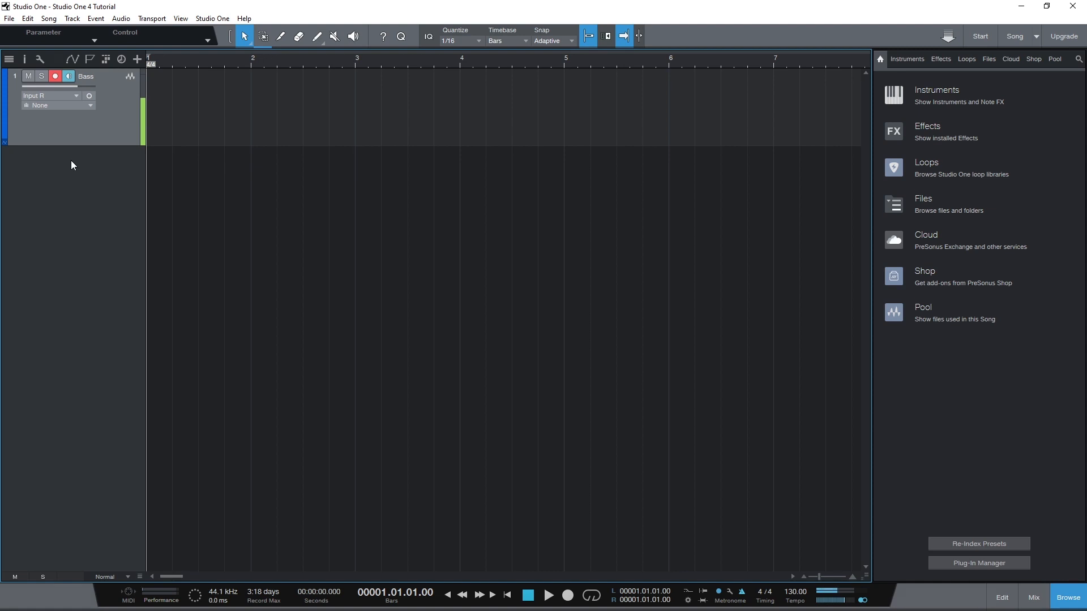
mouse_move(64, 176)
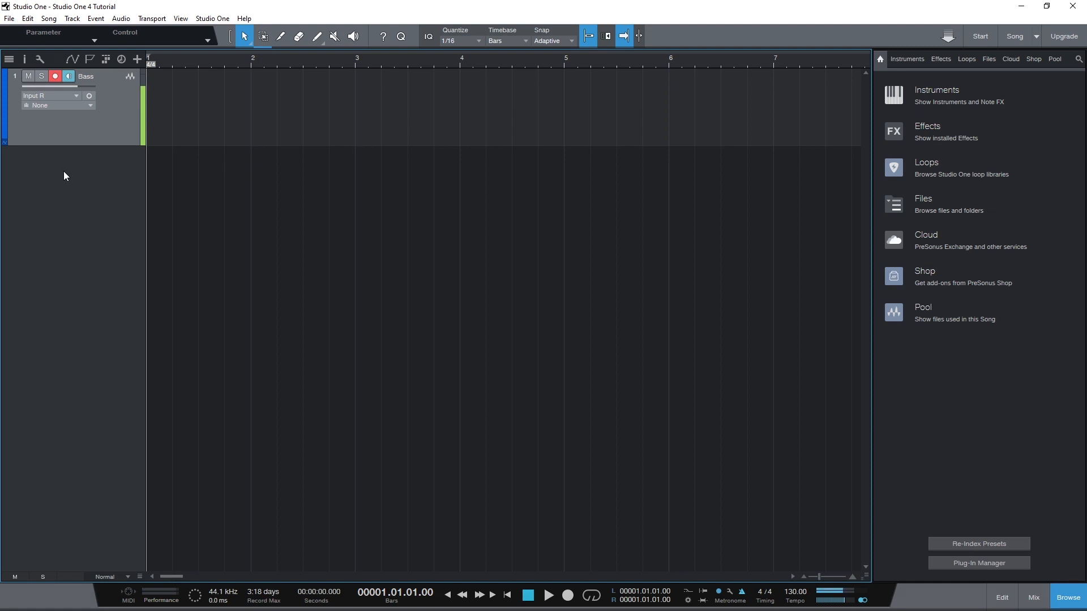
left_click(28, 76)
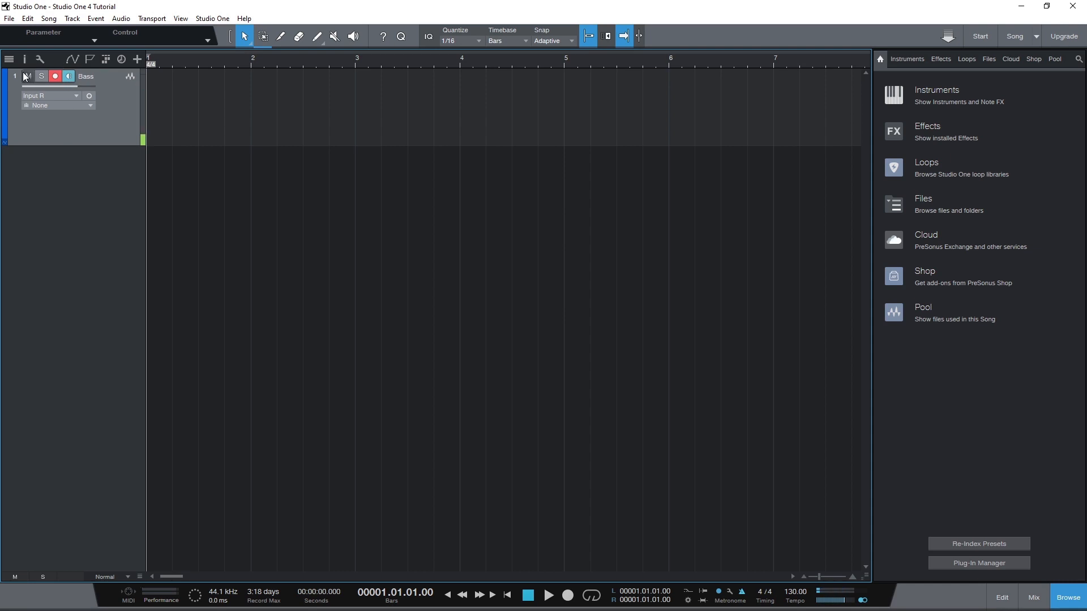
left_click(26, 76)
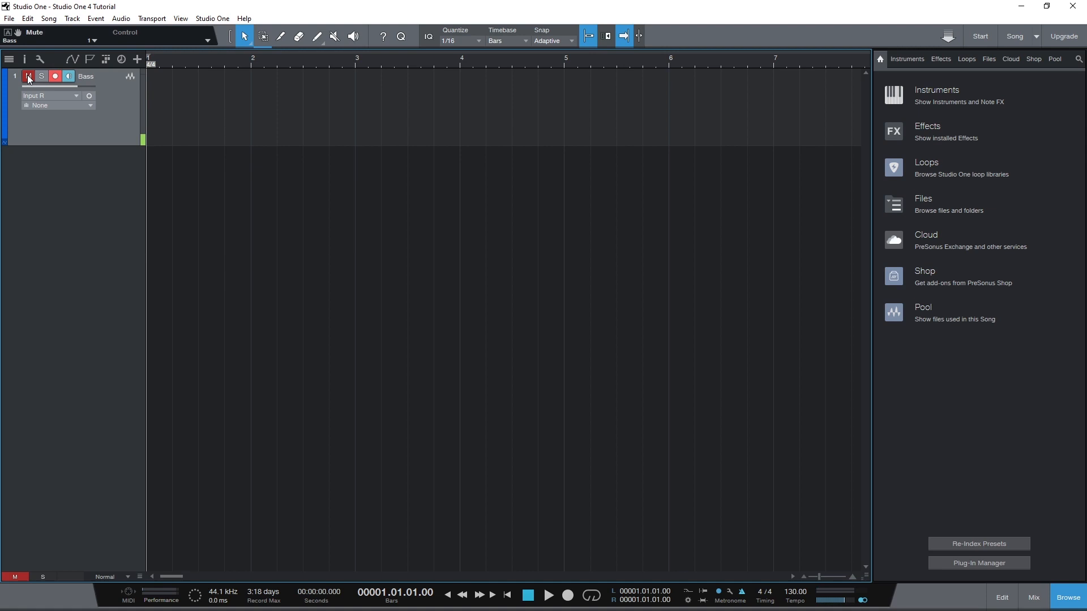
left_click(26, 76)
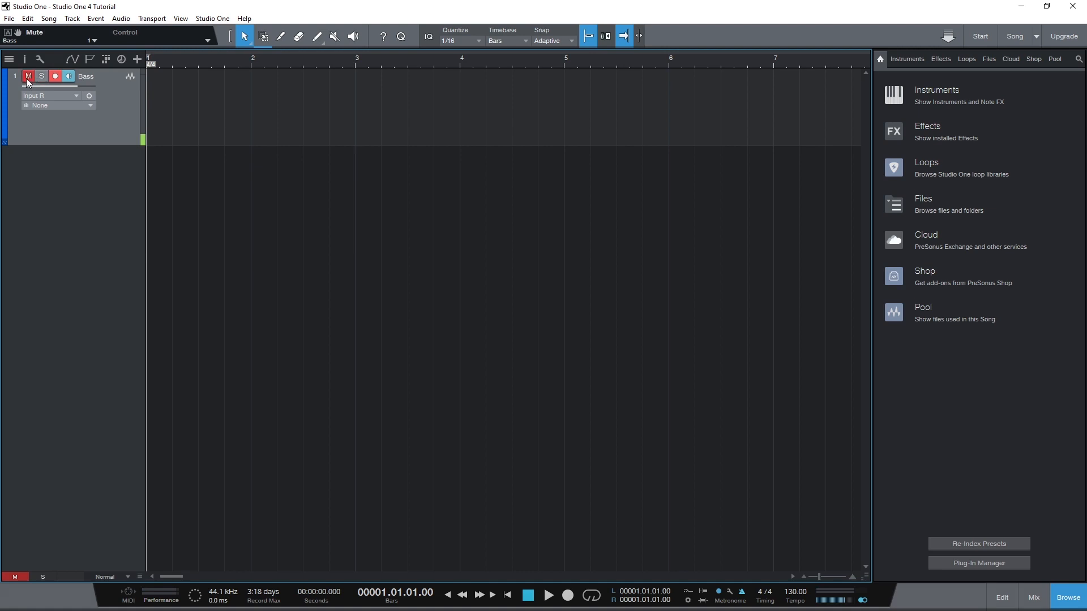
left_click(38, 76)
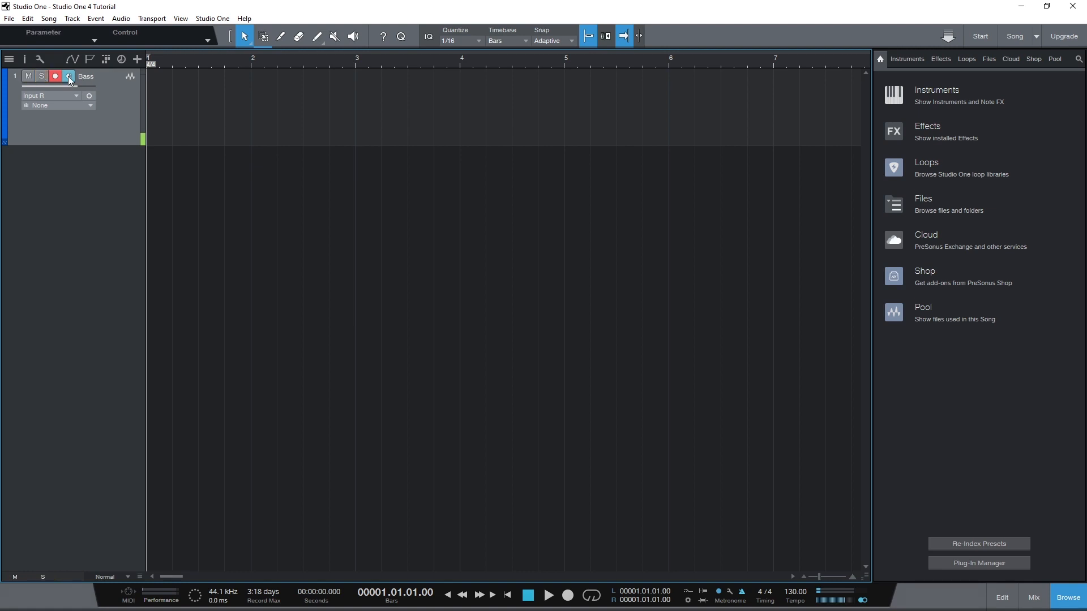
left_click(69, 76)
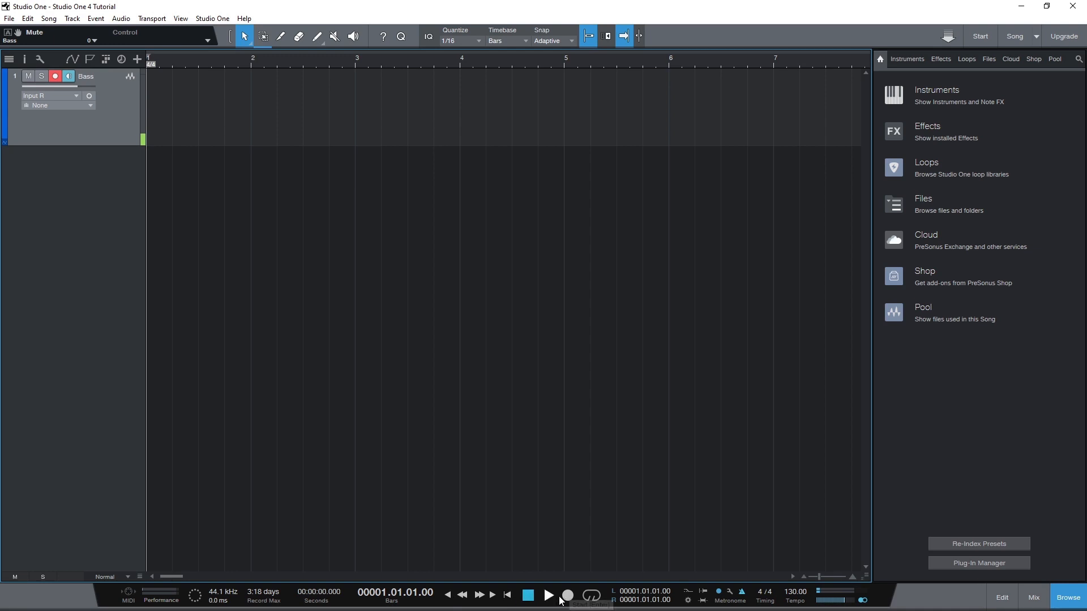
mouse_move(549, 594)
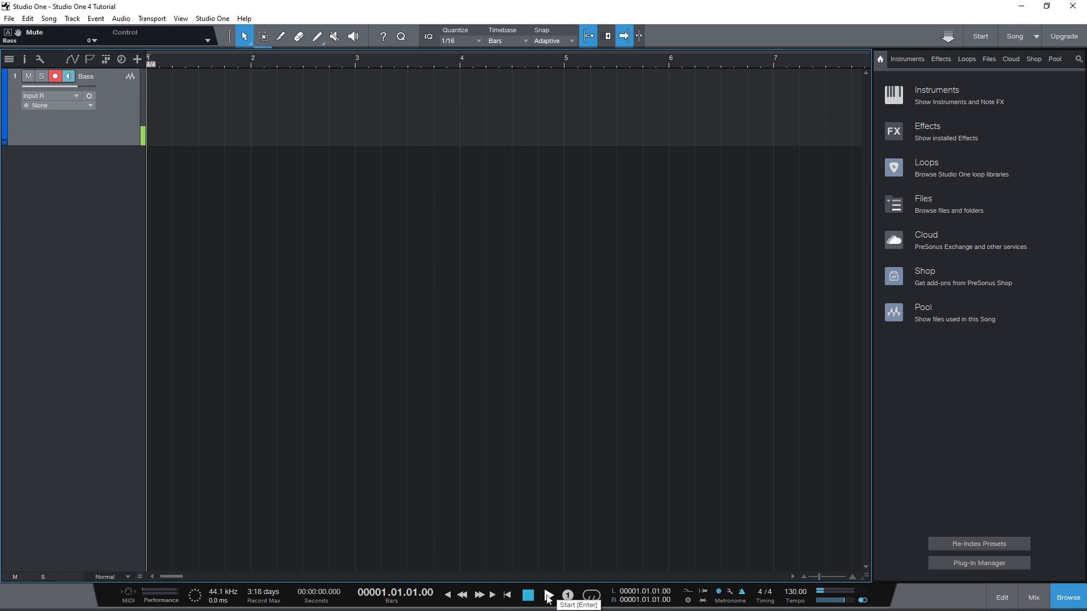
left_click(568, 595)
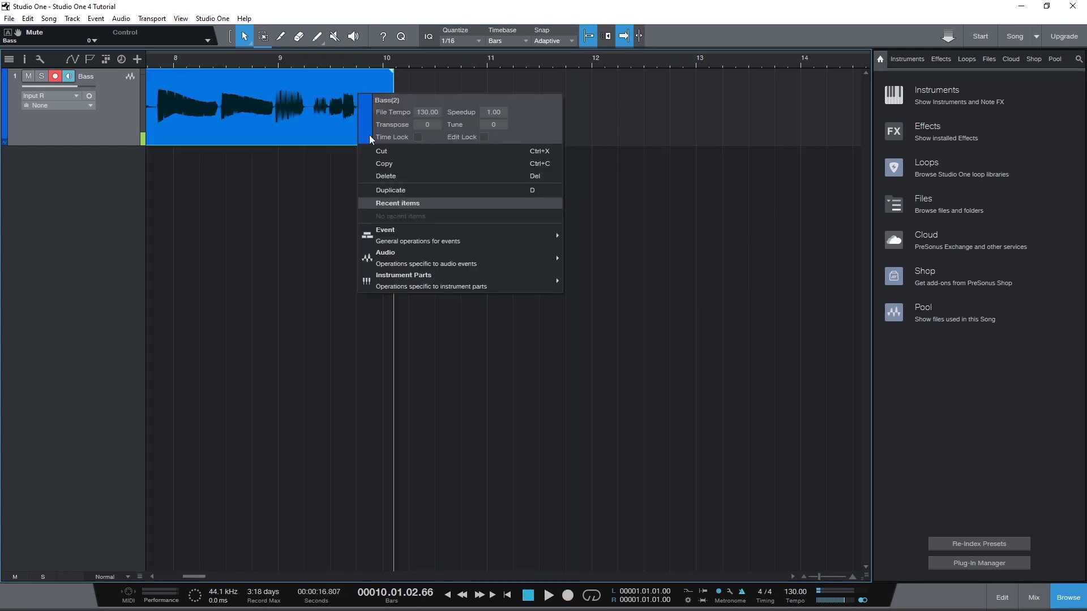
mouse_move(389, 179)
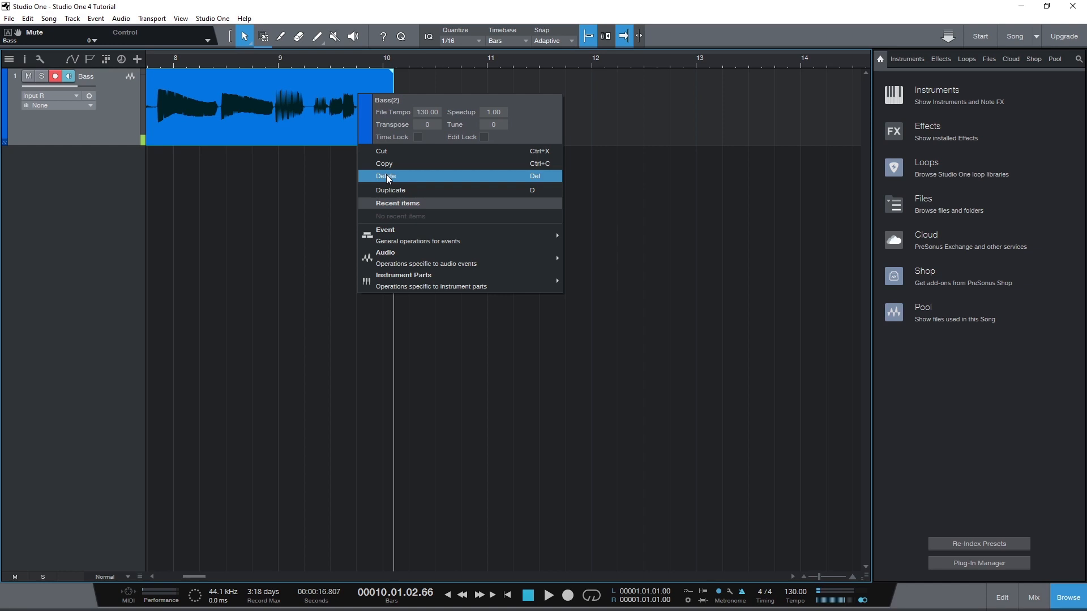
left_click(386, 176)
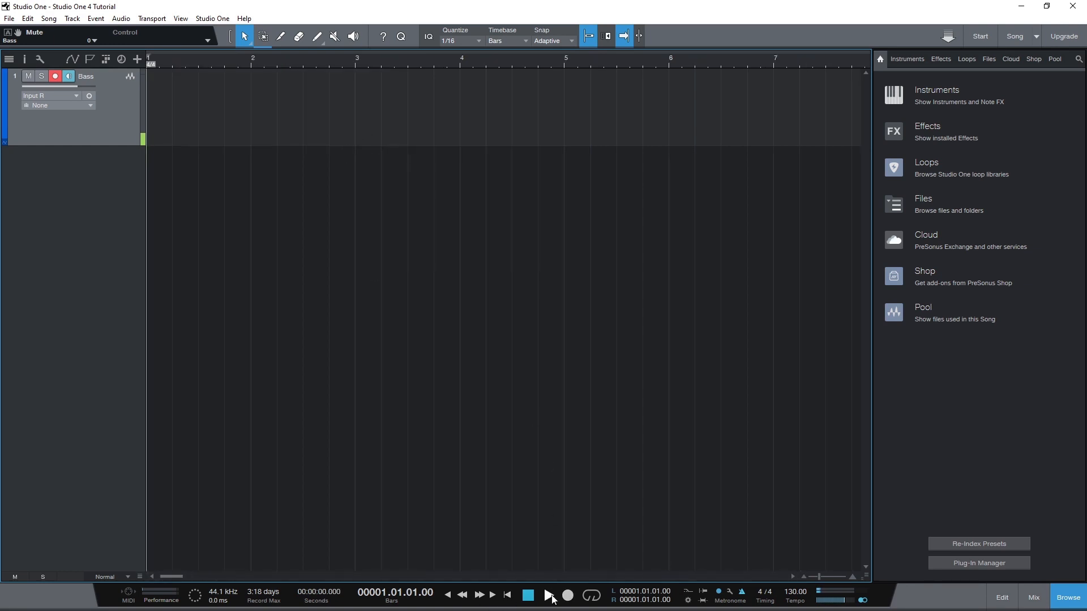
Step: Return the playhead to the song start and record a bass take on the Bass track
left_click(550, 593)
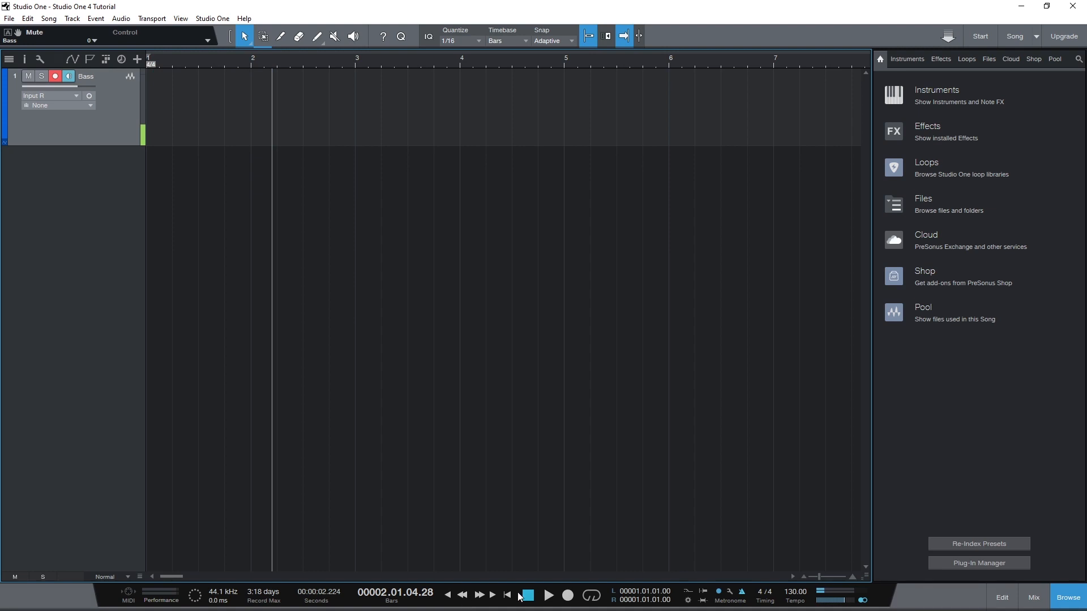
mouse_move(508, 595)
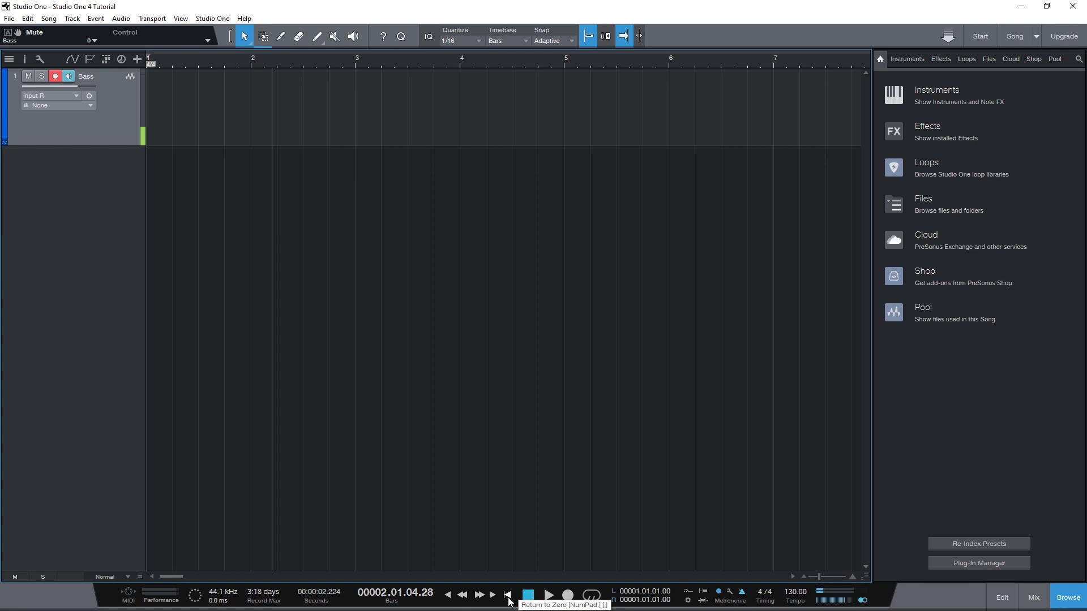
left_click(506, 594)
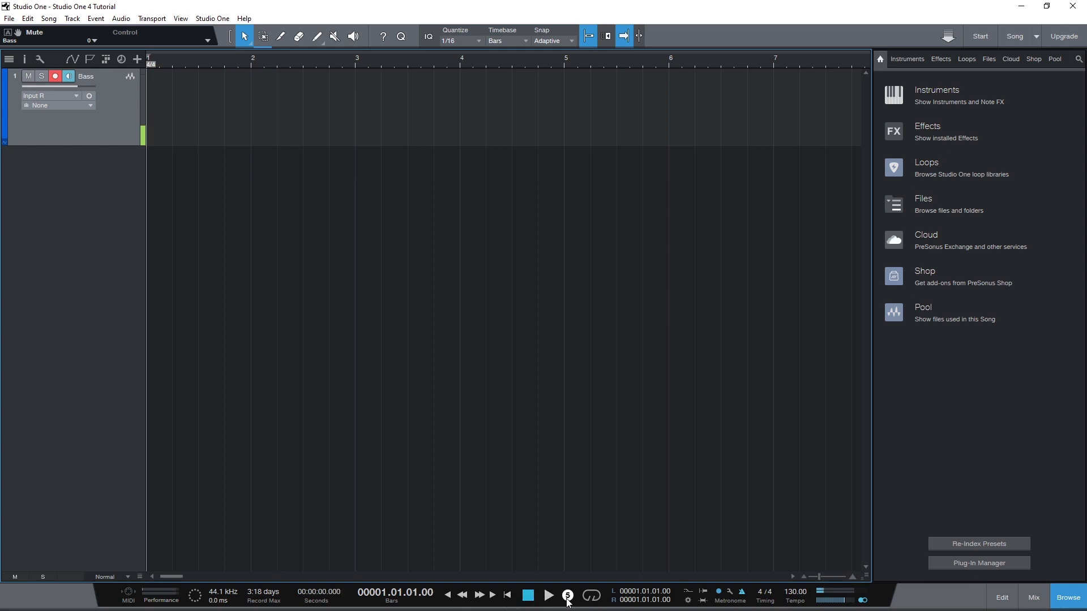
left_click(569, 595)
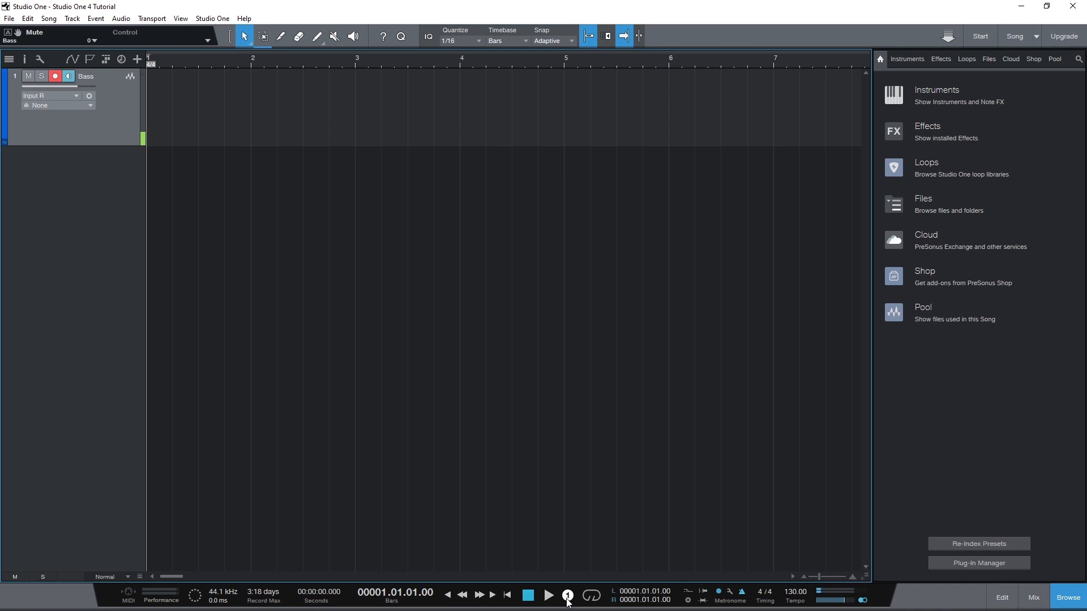
left_click(567, 595)
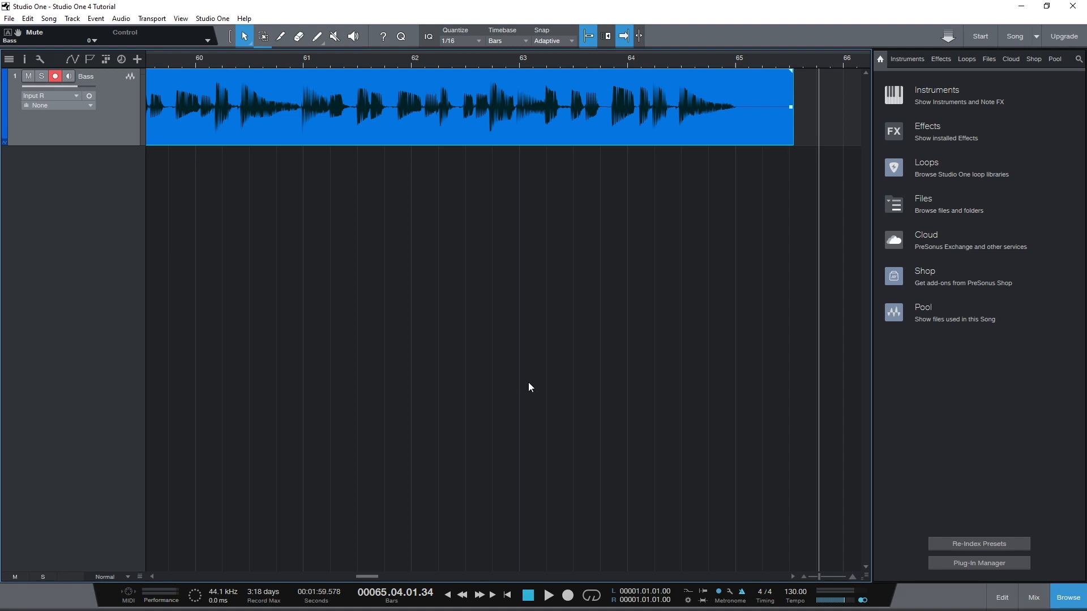
Step: Trim the bass clip's end back to bar 65 and add a roughly 800 ms fade-out
left_click_drag(790, 104, 776, 104)
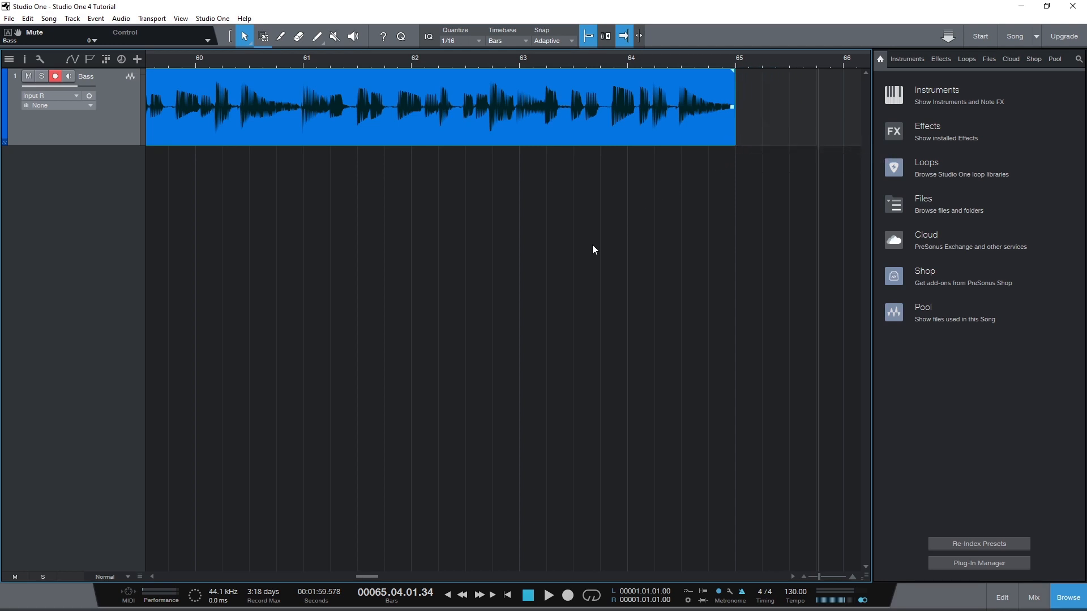
mouse_move(599, 246)
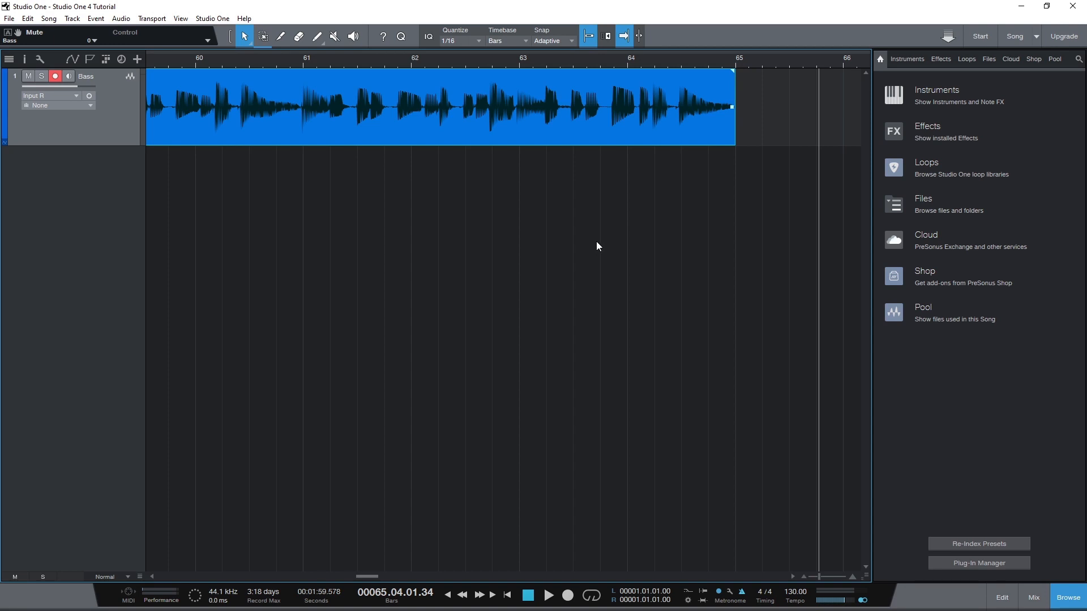
mouse_move(594, 250)
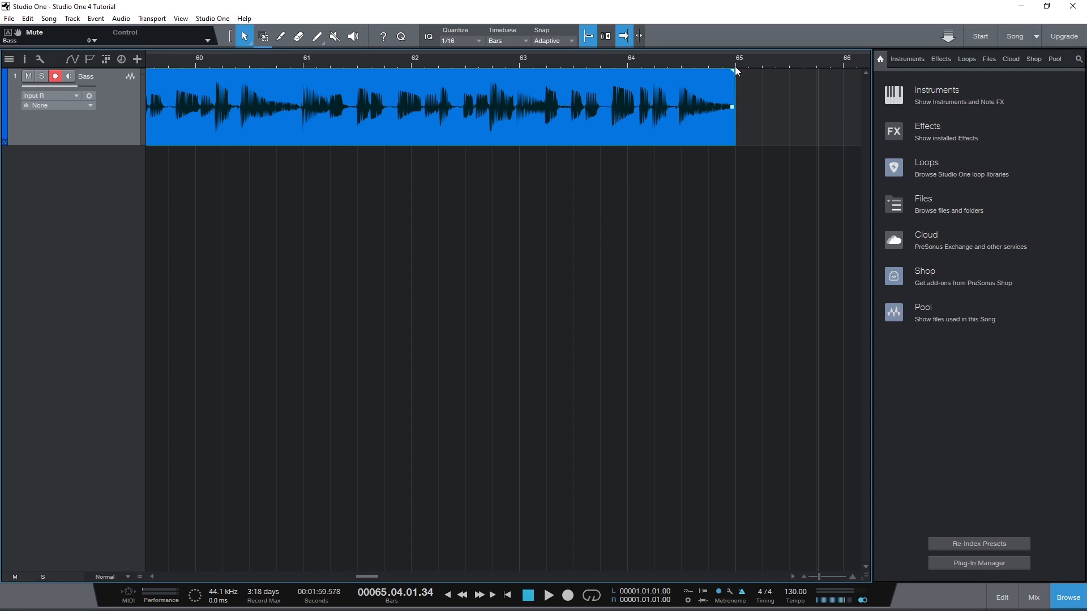
left_click_drag(732, 72, 706, 72)
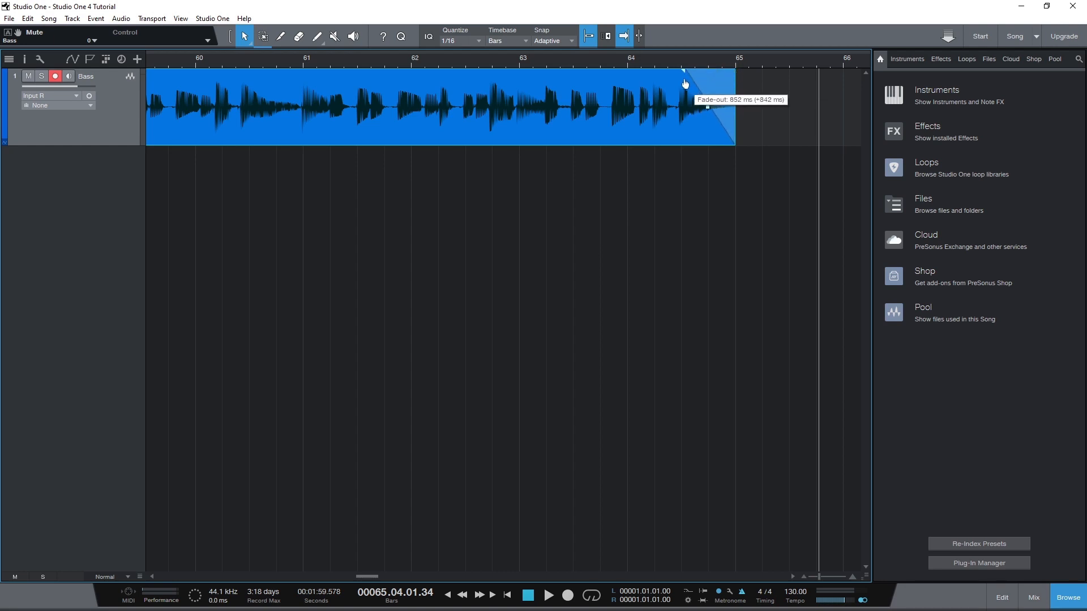
left_click_drag(685, 83, 689, 81)
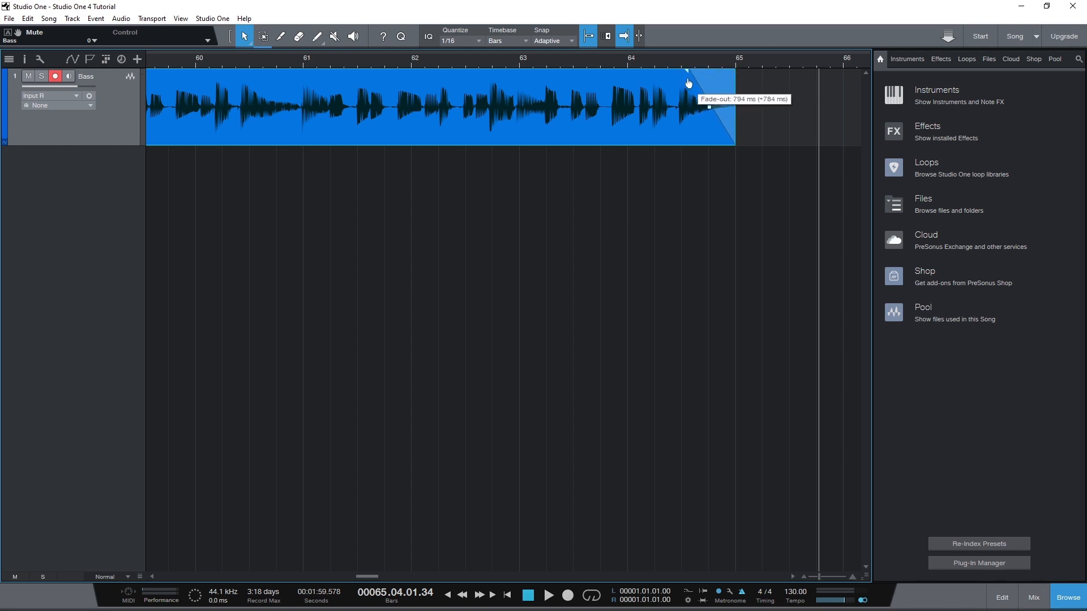
left_click_drag(686, 82, 731, 121)
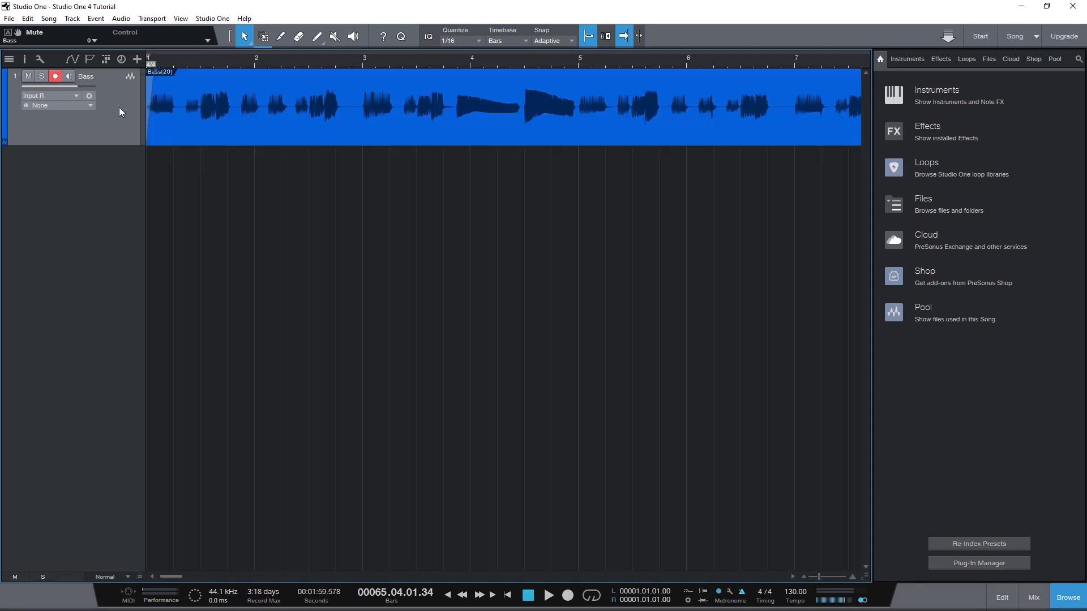
mouse_move(441, 125)
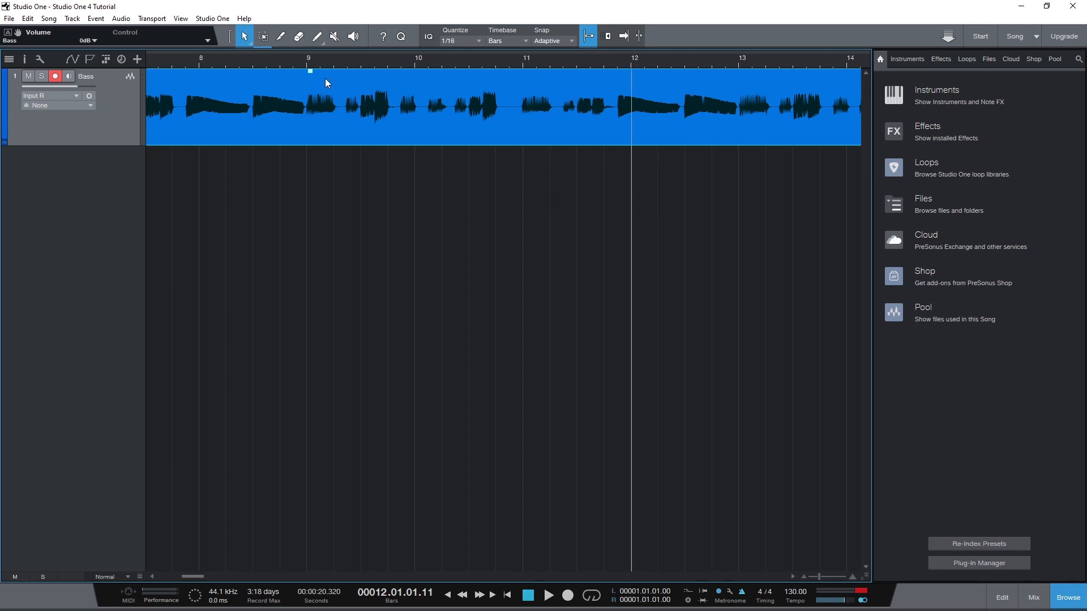
Step: Set the bass clip's overall volume to about +0.9 dB
left_click_drag(310, 72, 309, 80)
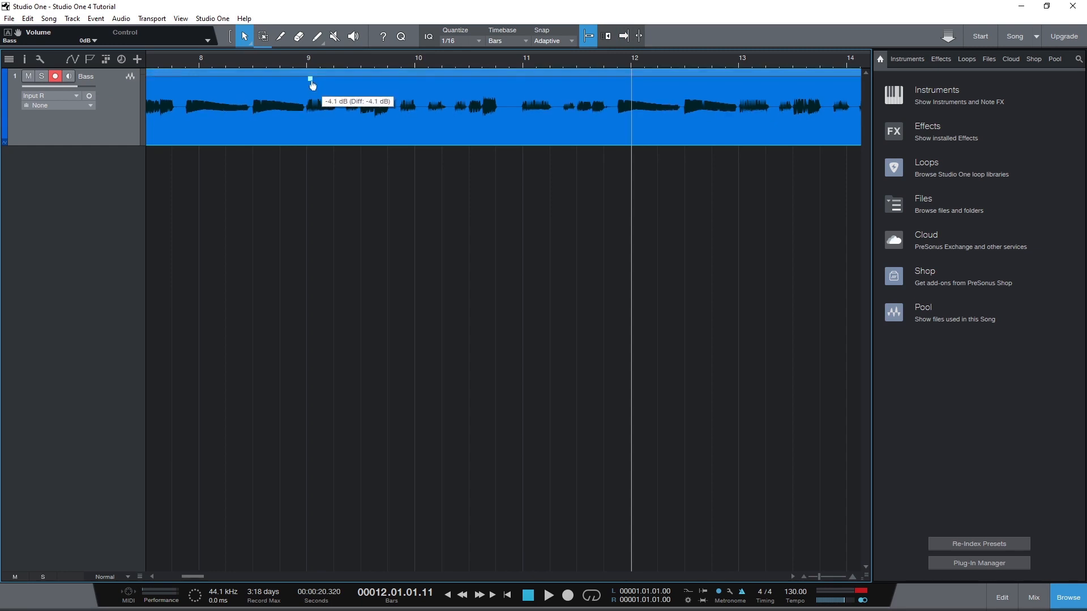
left_click_drag(311, 80, 309, 103)
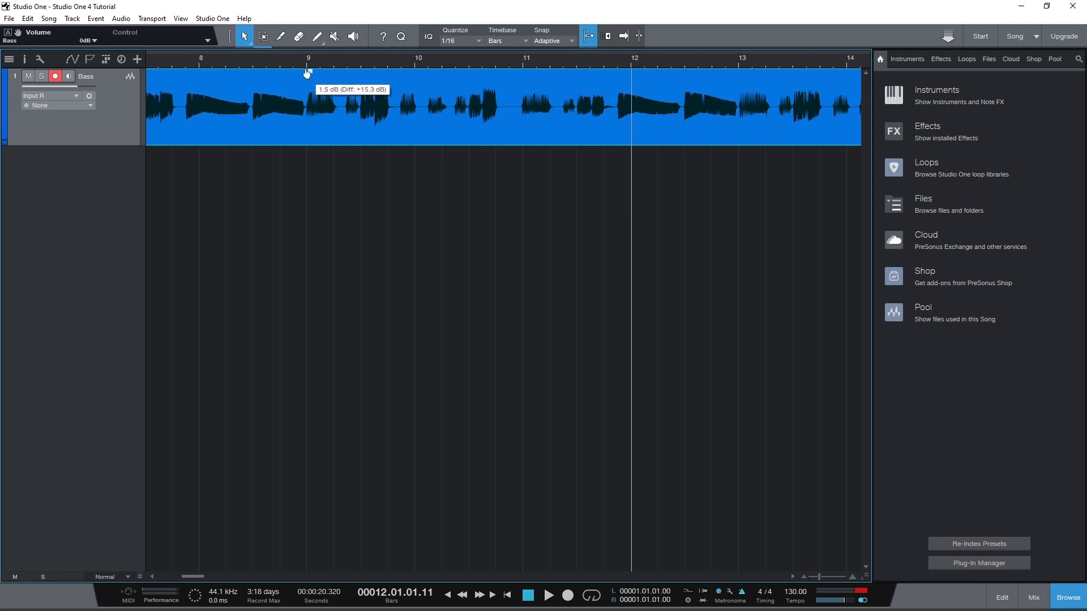
left_click_drag(309, 73, 309, 80)
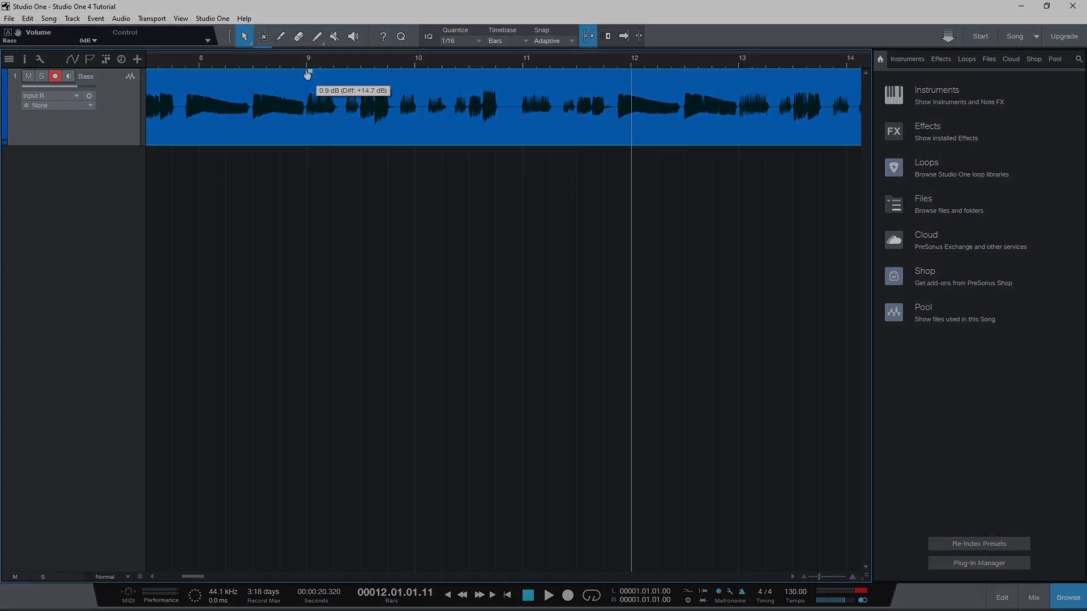